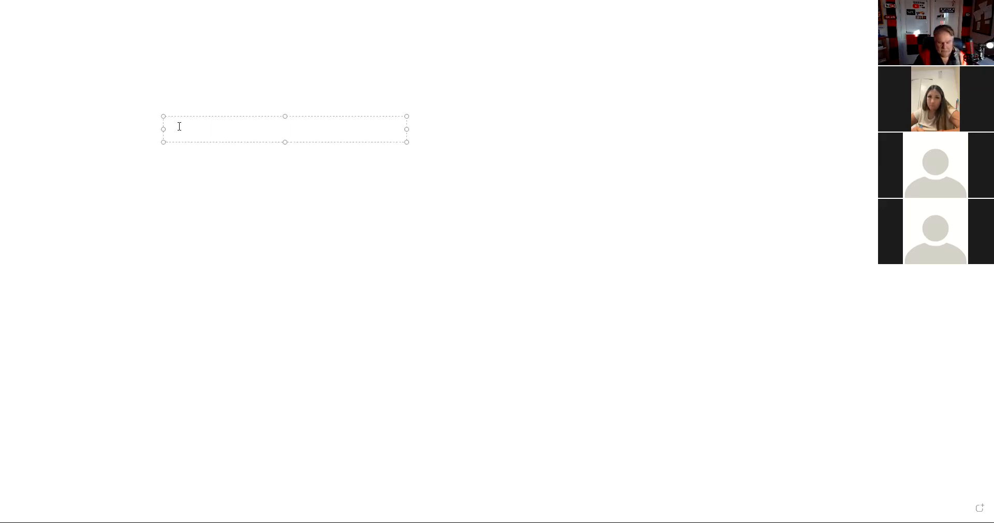
- Write the red note "buy 1,000 at $40 per share" and place it at the slide's top-left
type("buy 1")
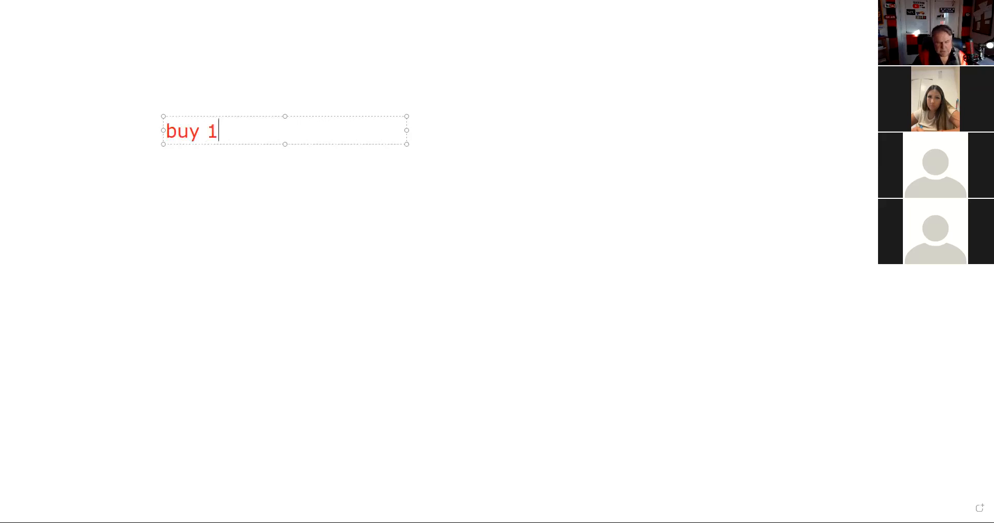
type(",000")
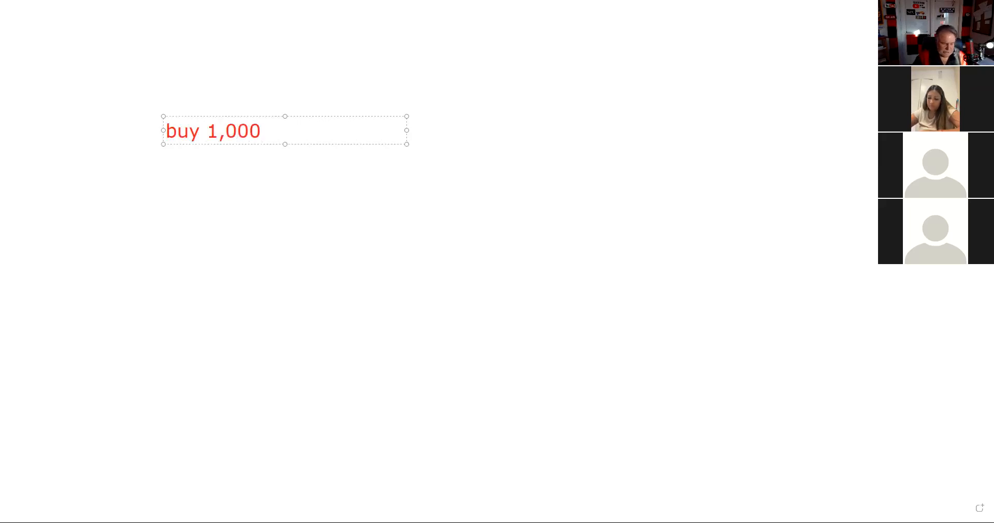
type("at")
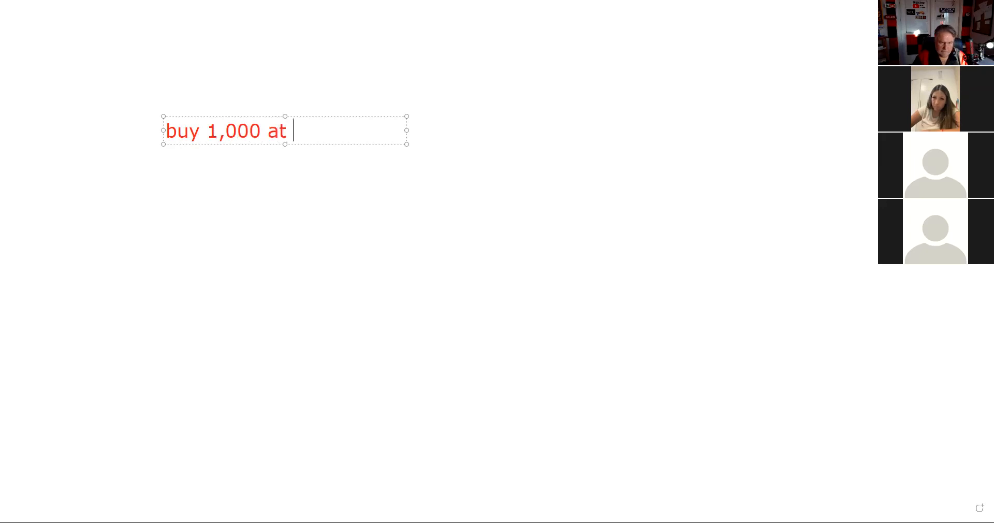
type("$40 per")
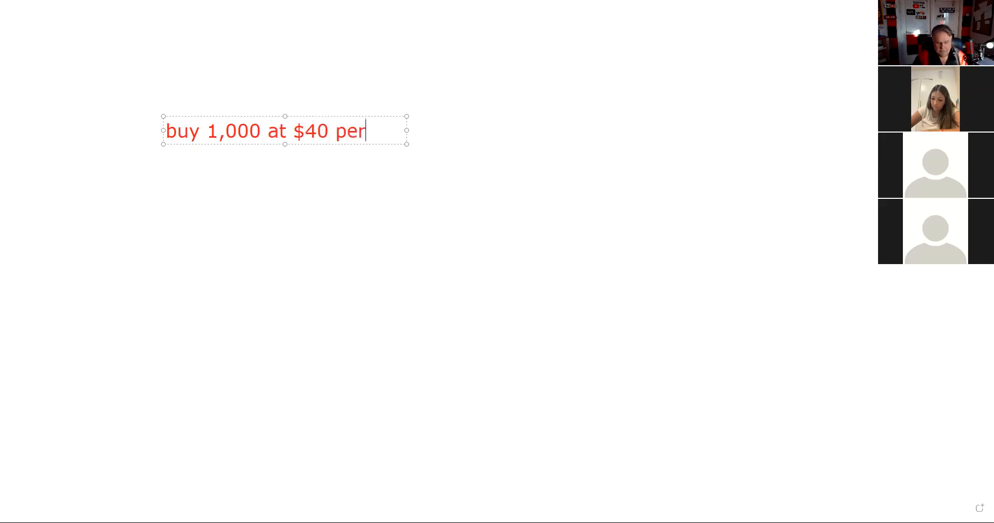
type("share")
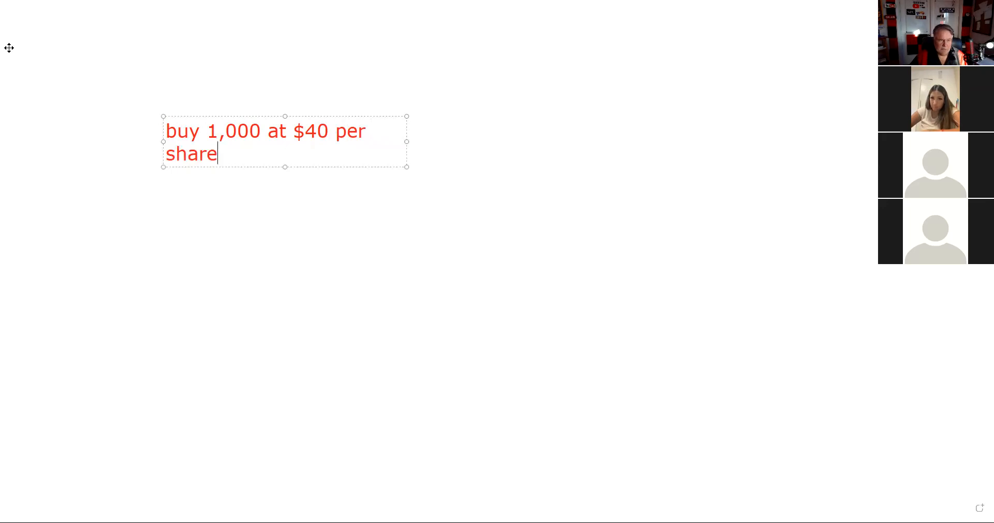
left_click_drag(284, 141, 152, 83)
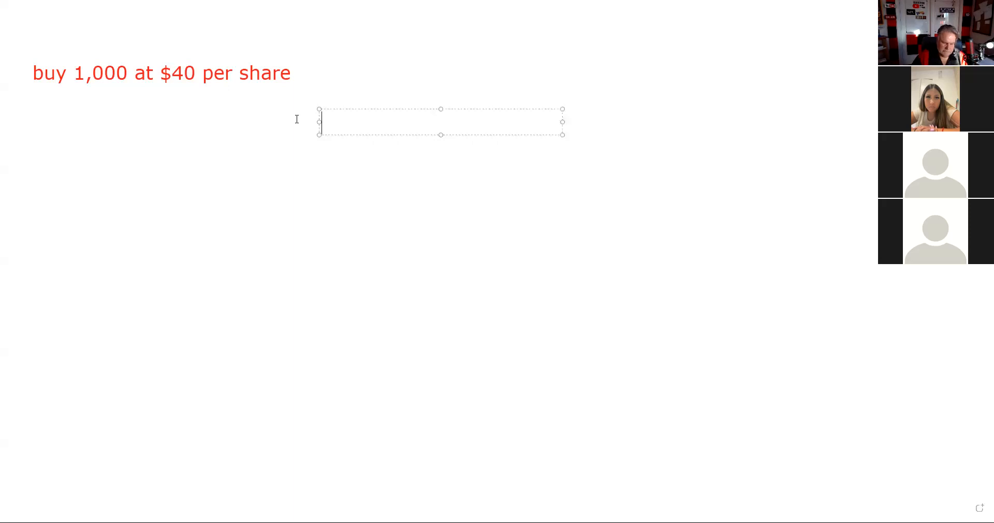
- Write "40,000 LMV" below the note with a red line ruled underneath it
type("40,000")
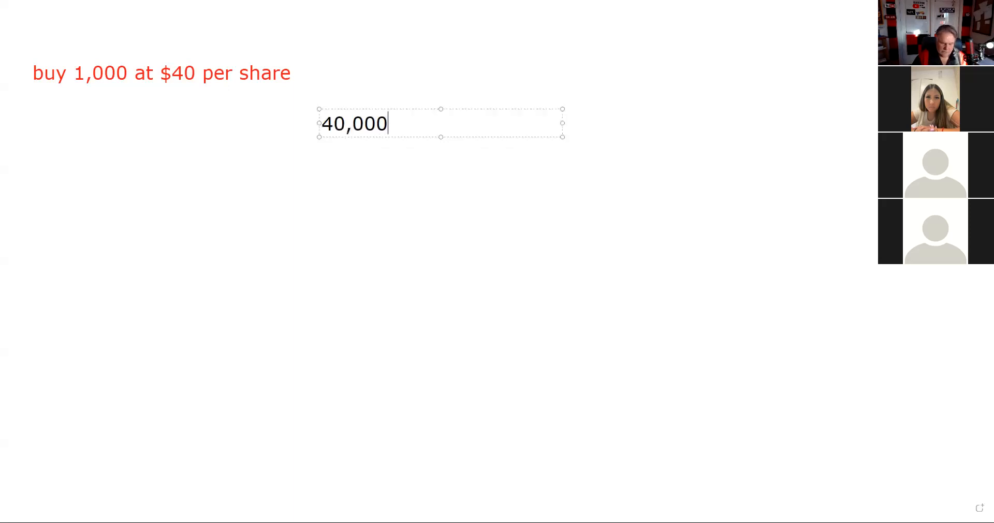
type("LMV")
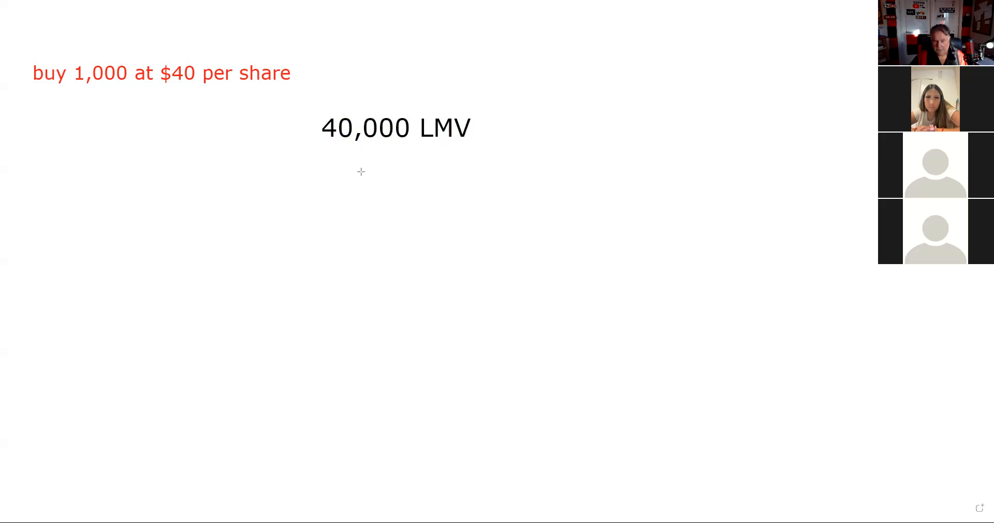
left_click_drag(324, 172, 468, 171)
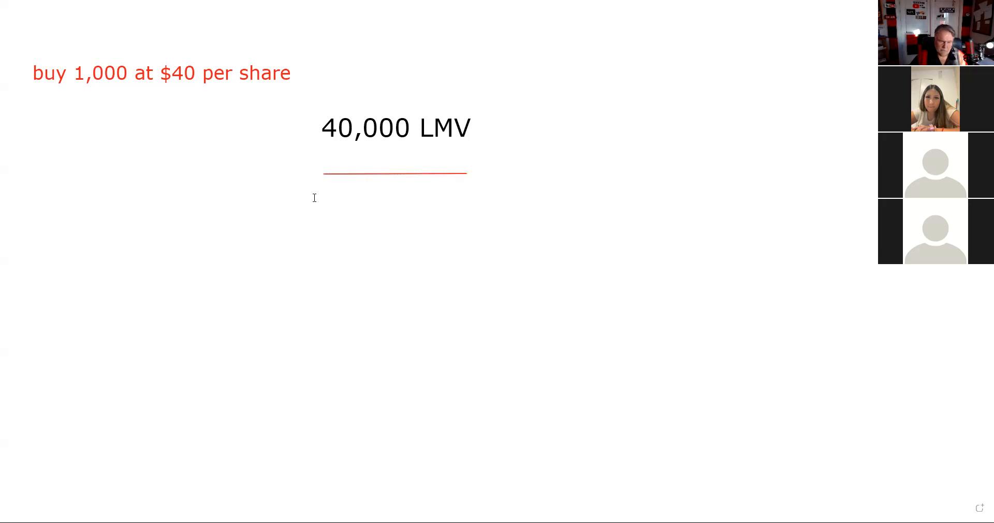
- Write "20,000 EQ" under the line and red "-20,000 DR" above it
type("20,0")
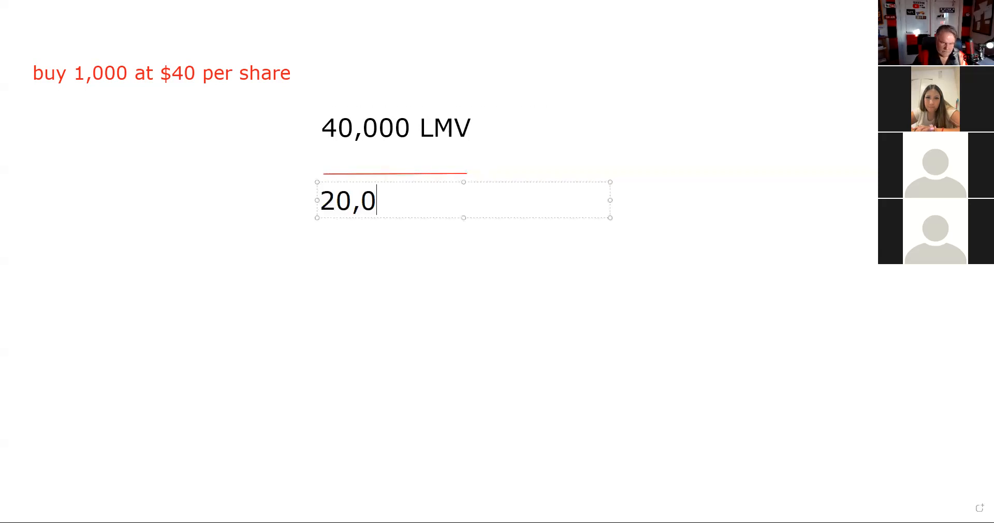
type("00 E")
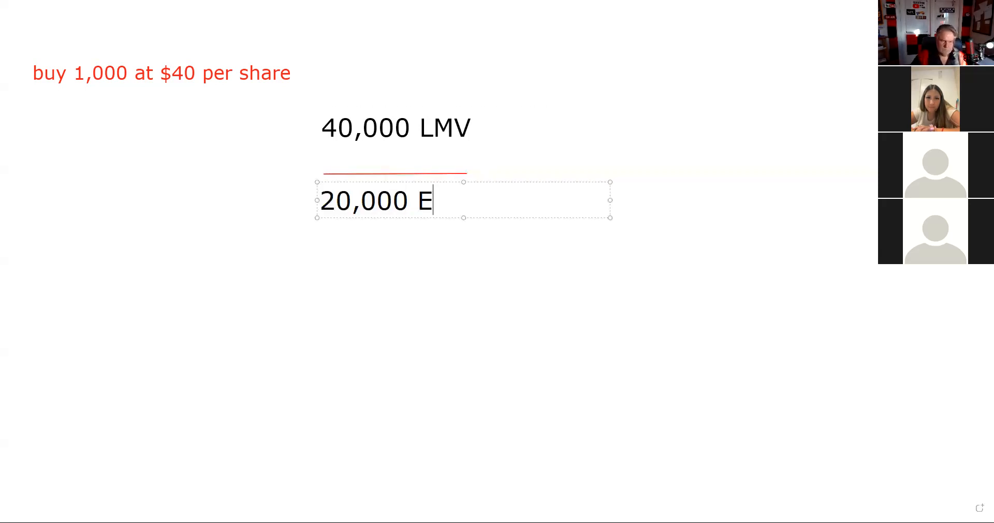
type("Q")
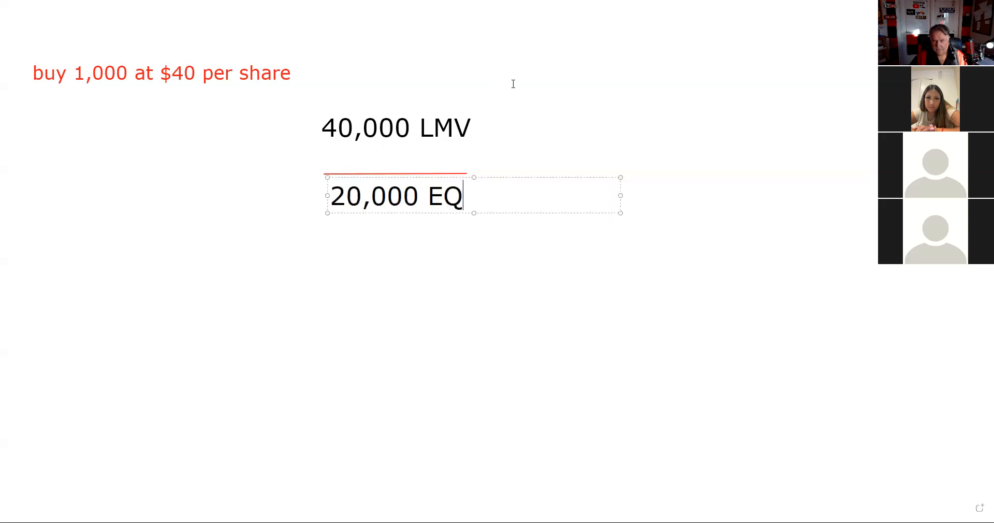
mouse_move(346, 134)
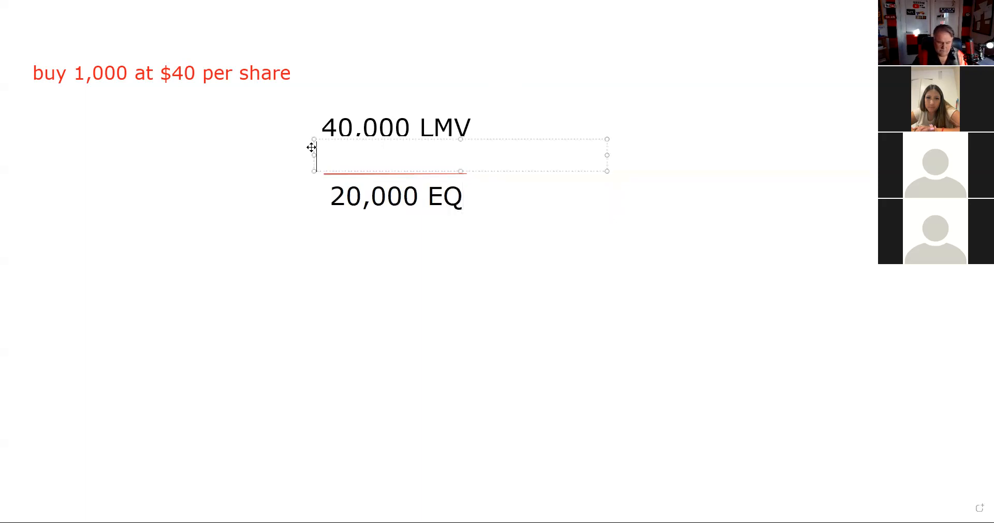
type("-20,0")
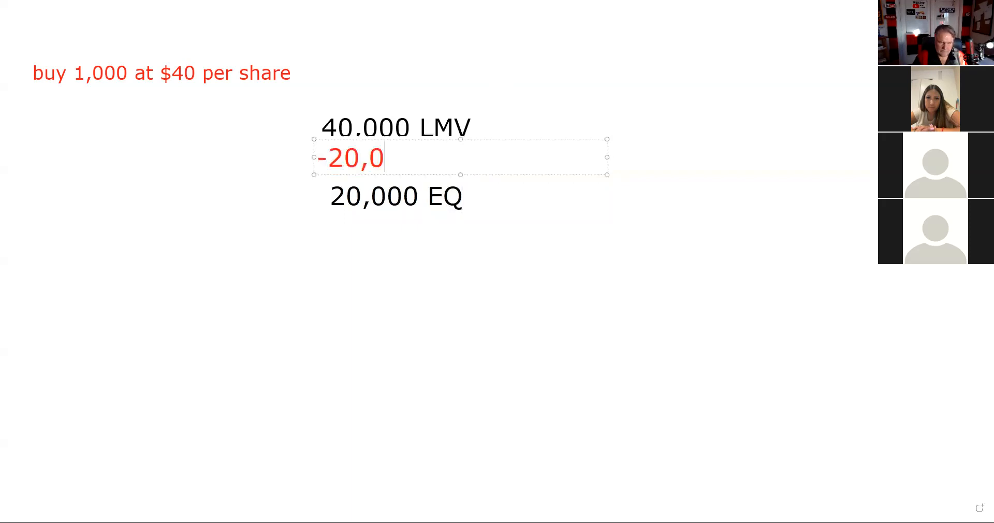
type("00 D")
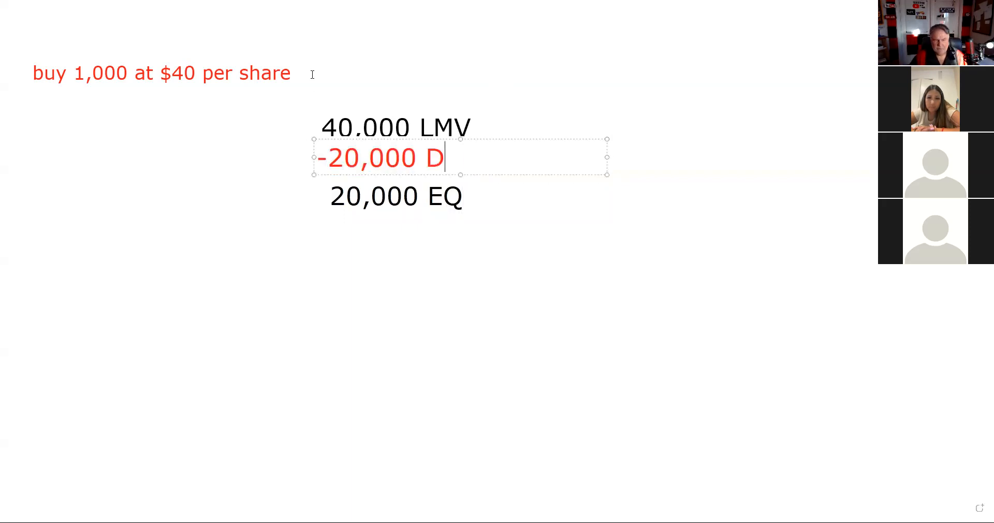
type("R")
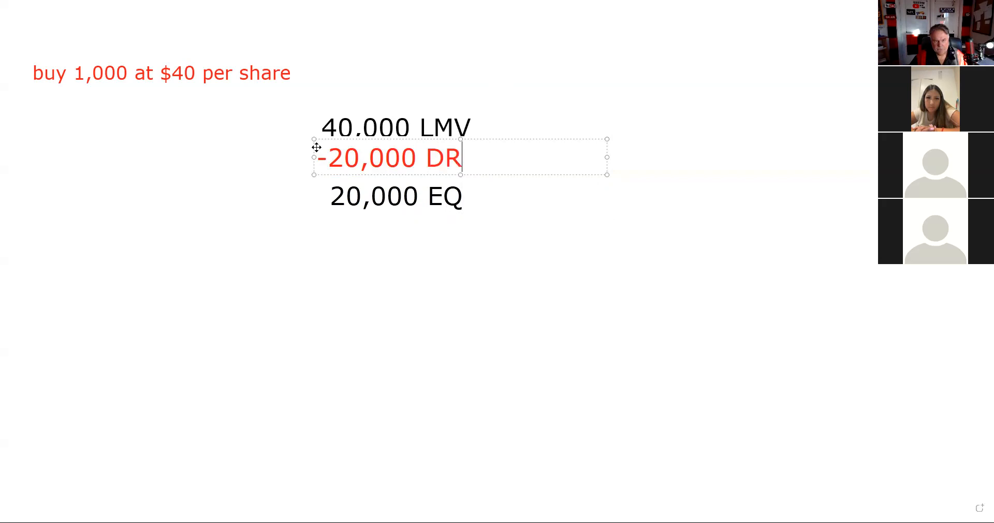
mouse_move(298, 148)
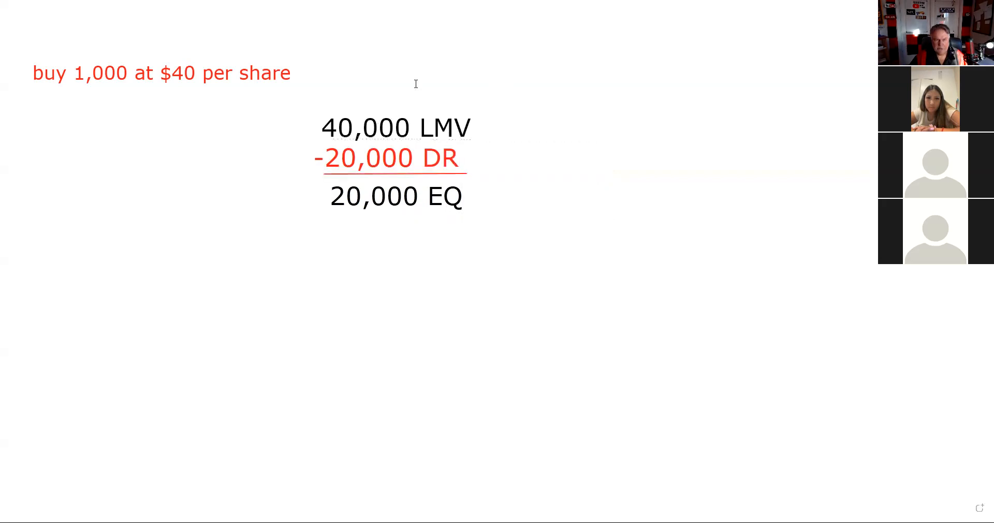
mouse_move(413, 103)
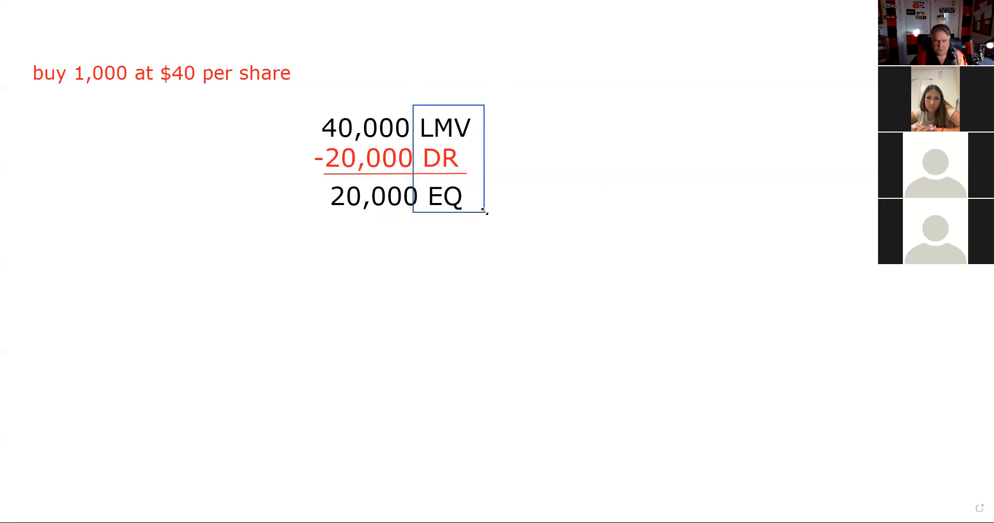
mouse_move(285, 192)
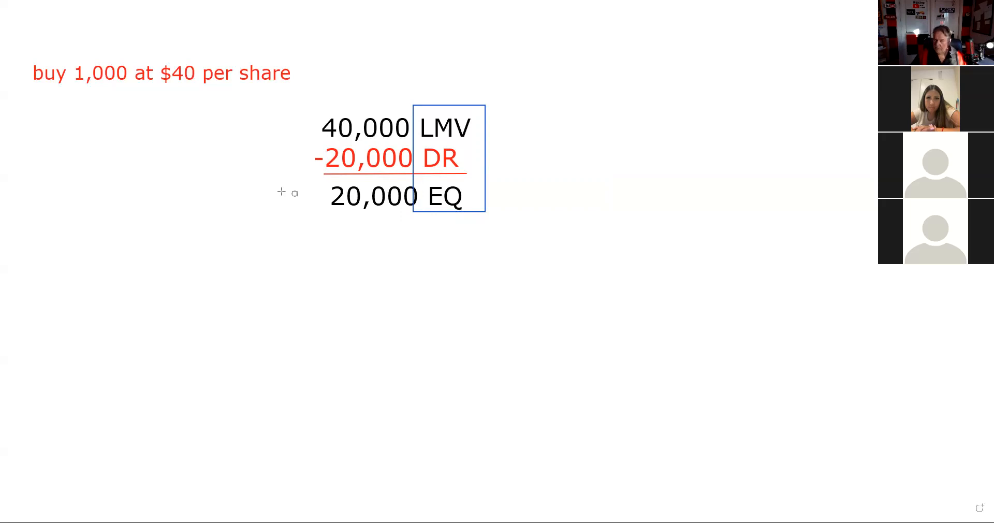
mouse_move(308, 72)
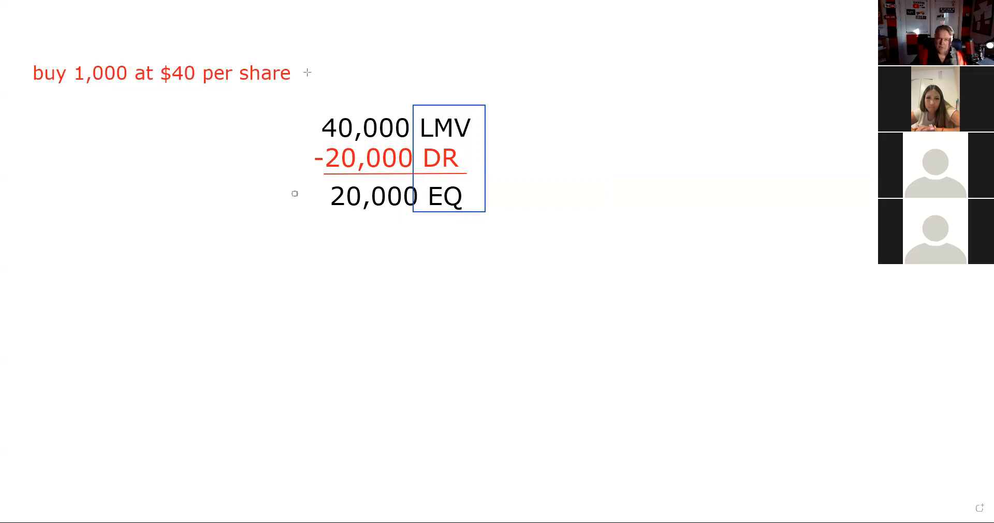
mouse_move(528, 93)
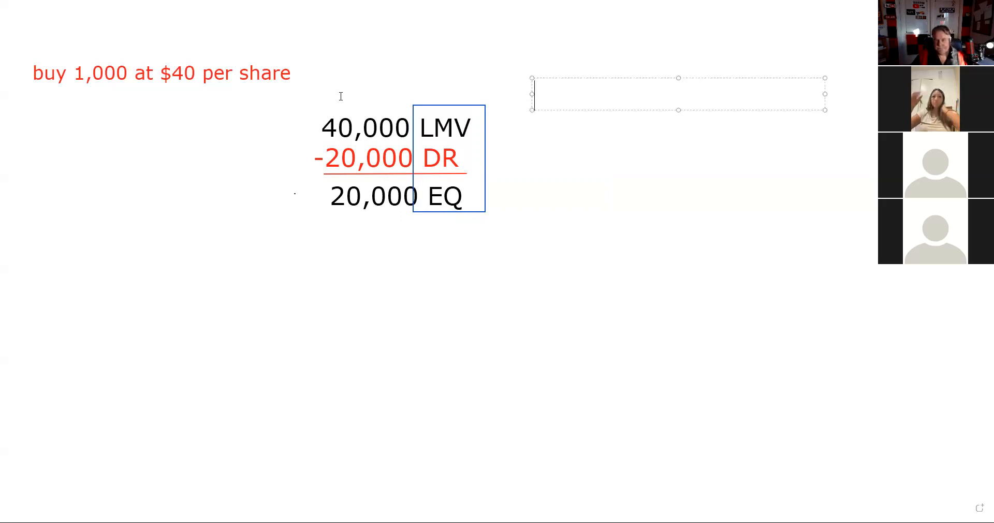
- Add the heading "inital set up" above the figures and "mark to market" beside it
left_click_drag(678, 94, 482, 99)
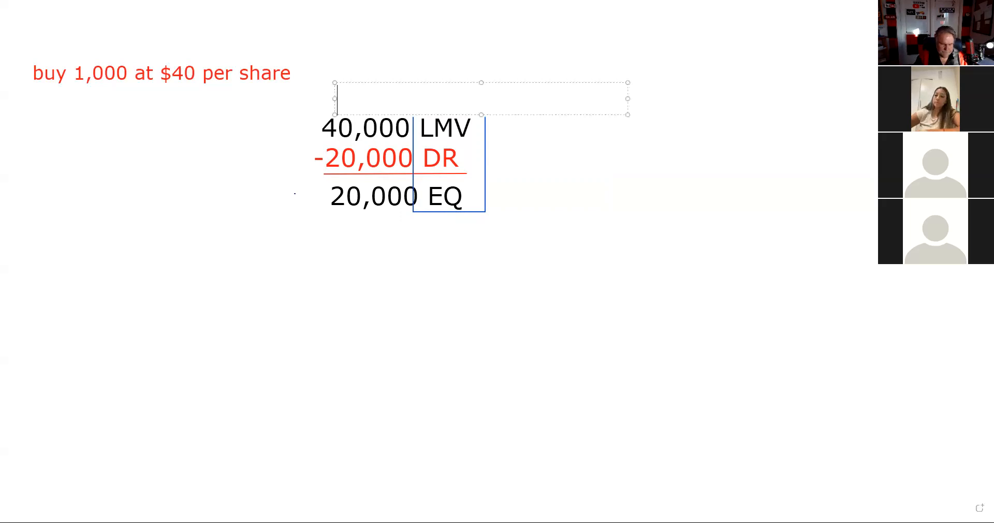
type("inital set")
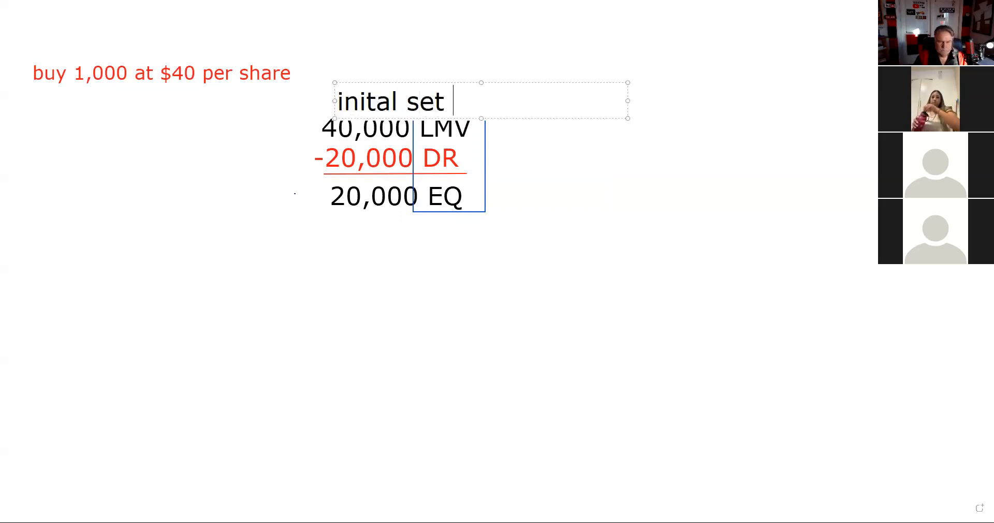
type("up")
type("m")
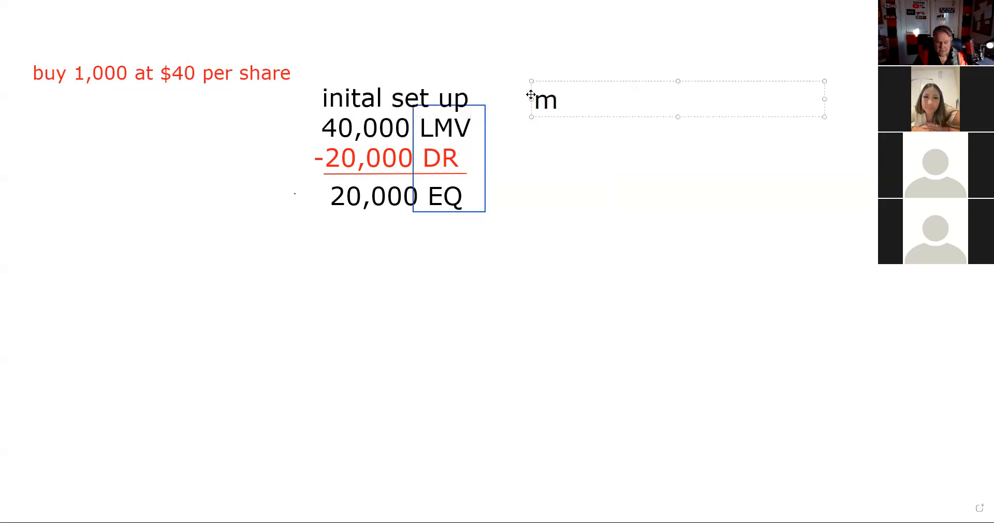
type("ar")
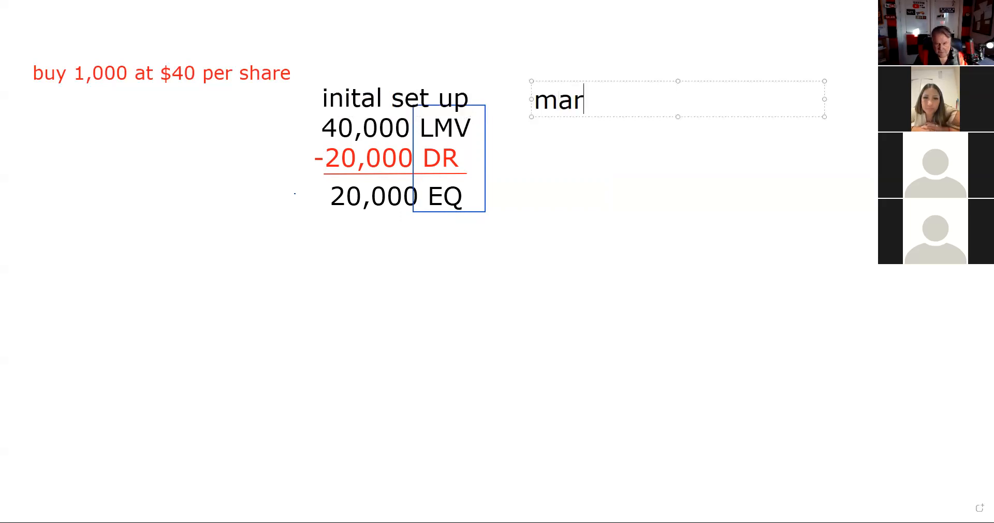
type("k to")
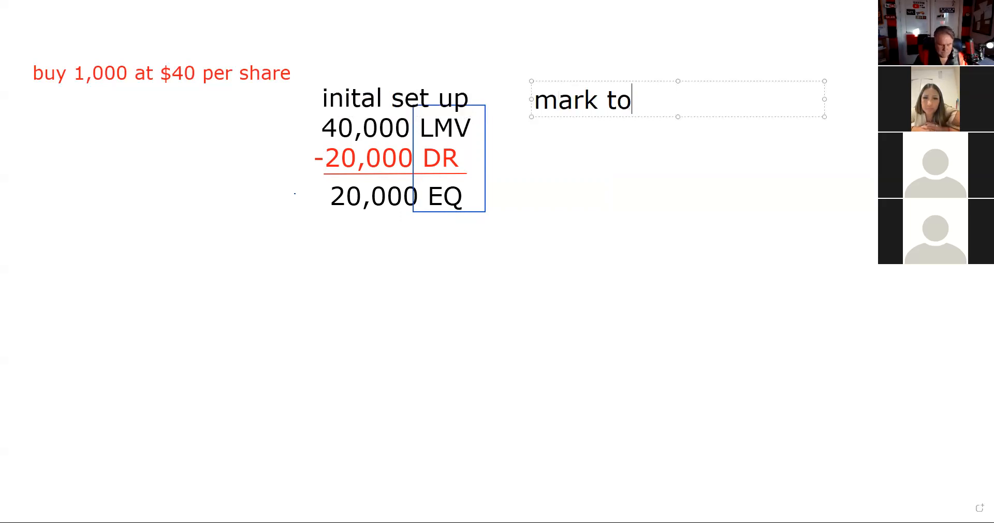
type("market")
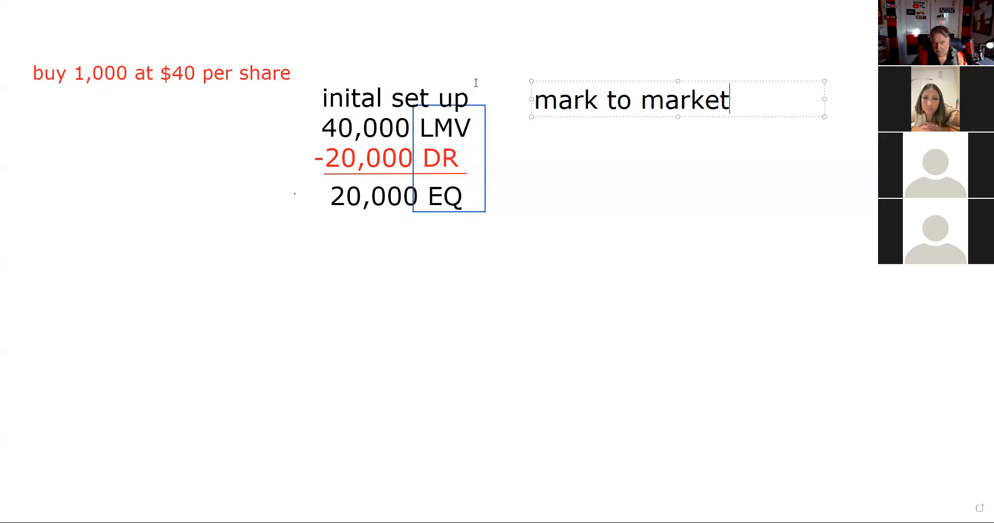
mouse_move(530, 86)
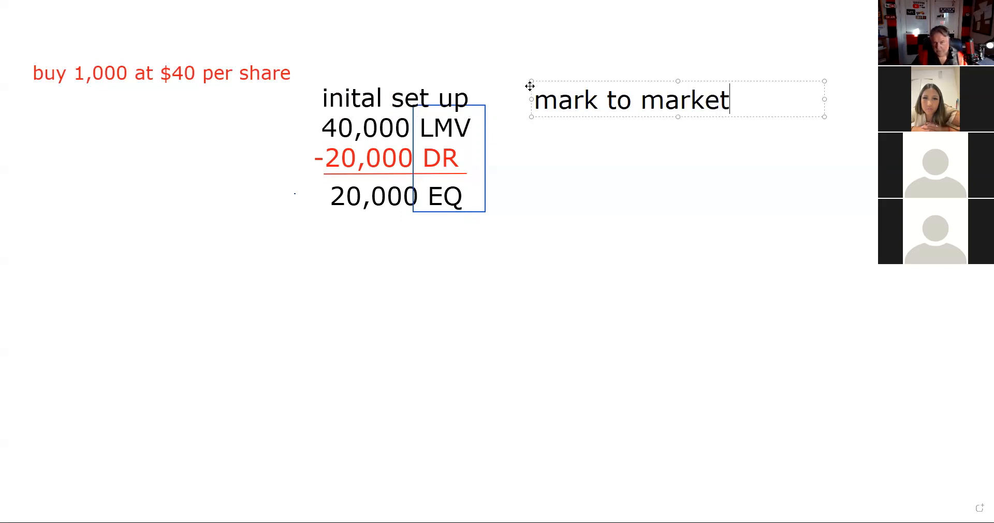
mouse_move(511, 74)
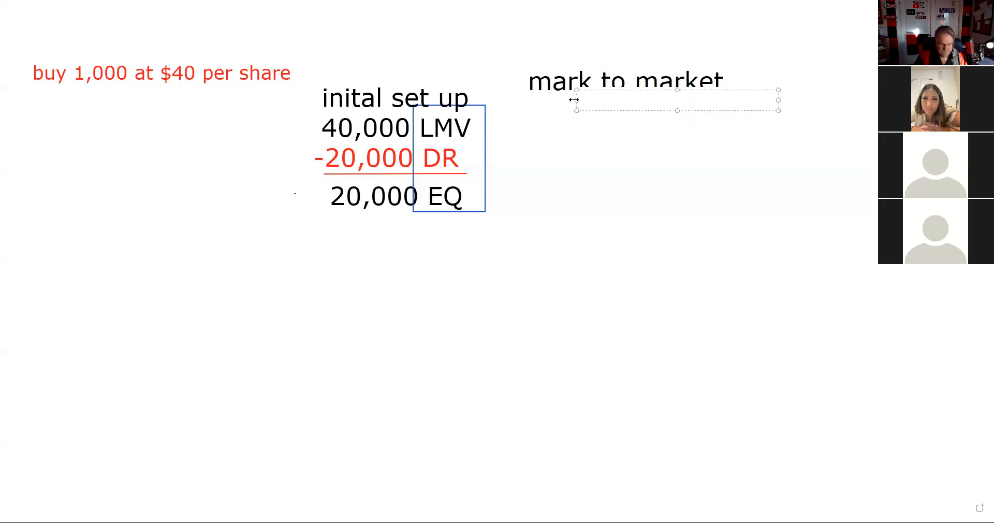
- Under mark to market write "goes to 50", "50,000 LMV" and red "-20,000 DR"
type("goes")
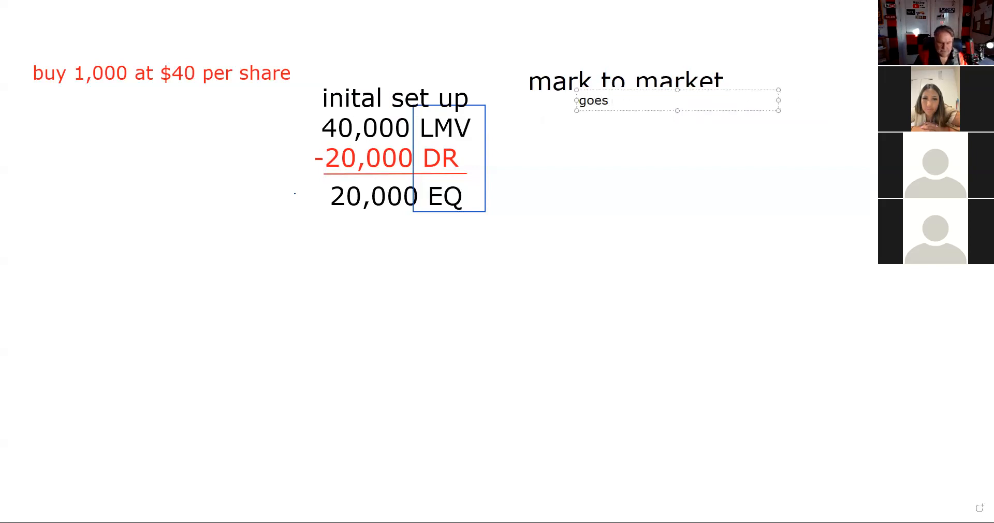
type("to 50")
type("50,")
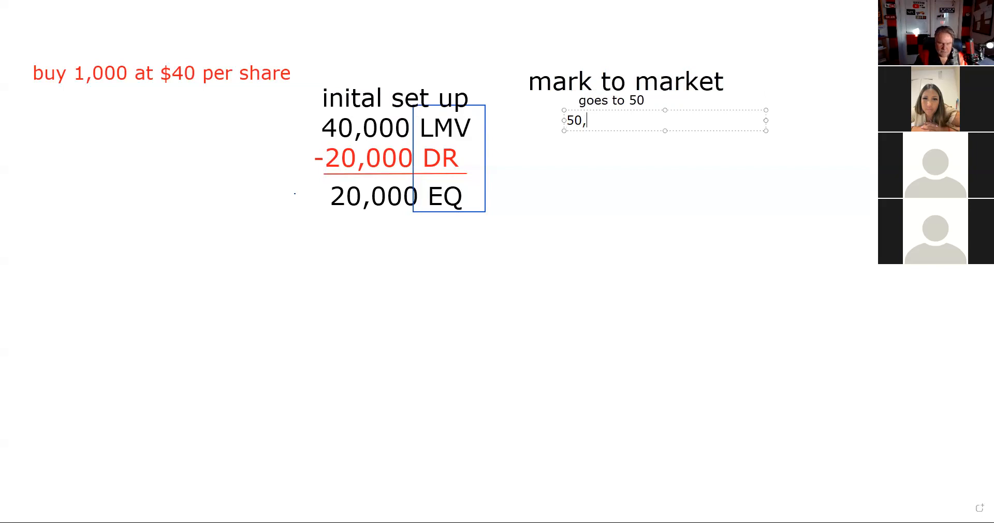
type("000 LM")
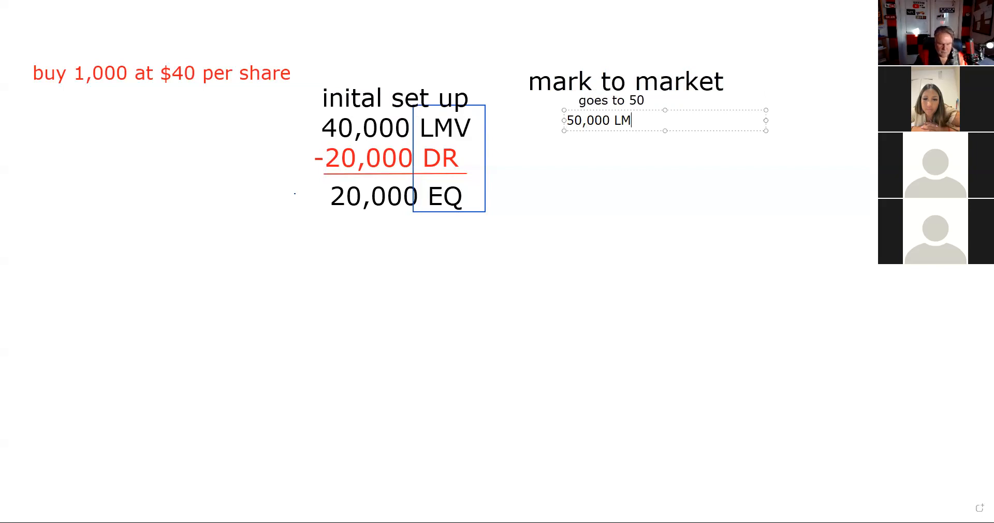
type("V")
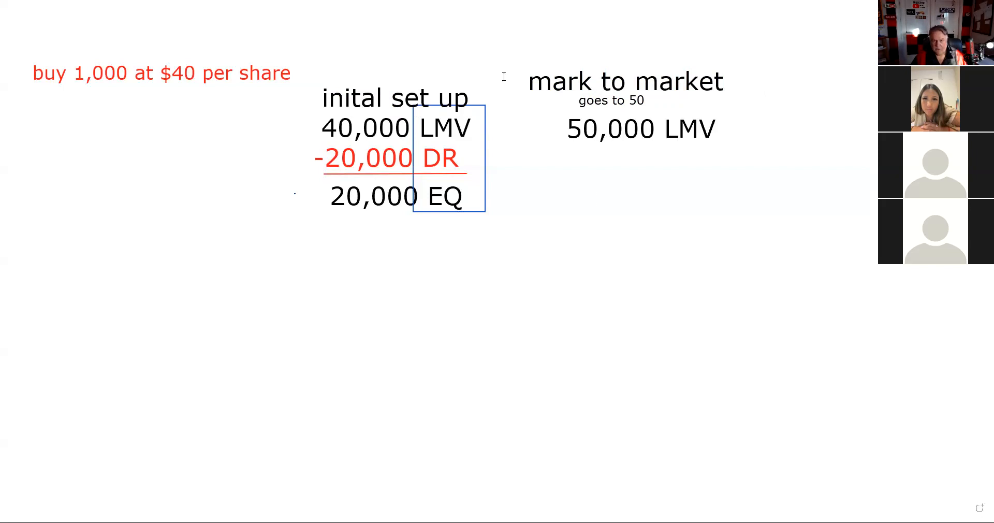
mouse_move(552, 155)
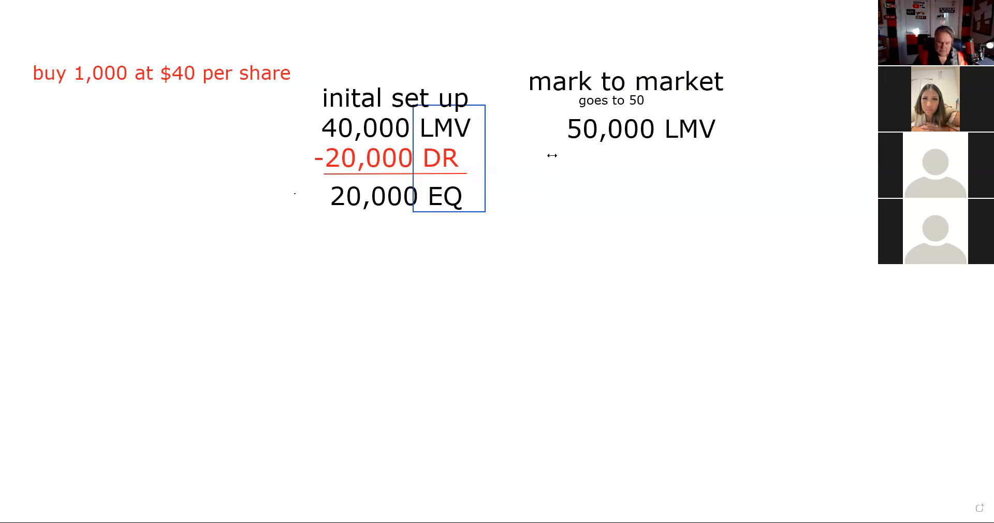
type("-20,")
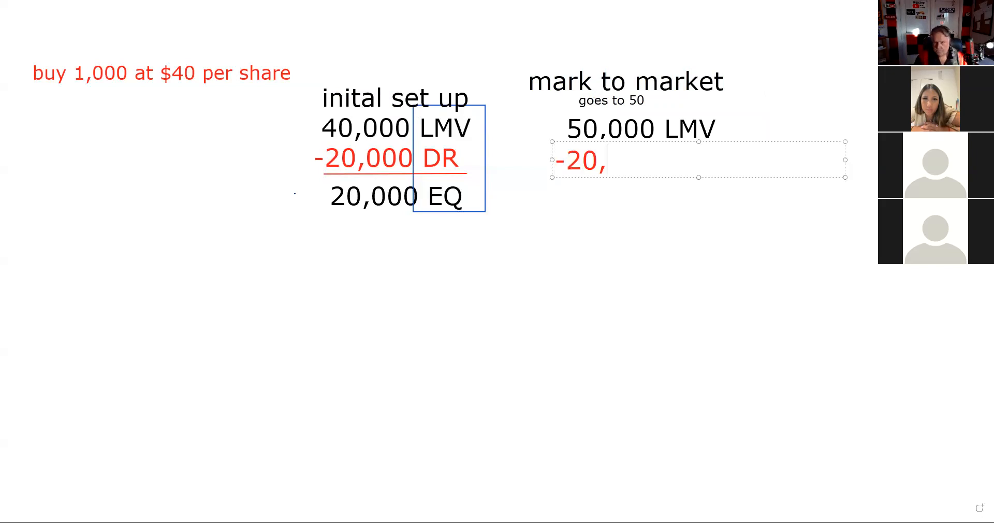
type("000")
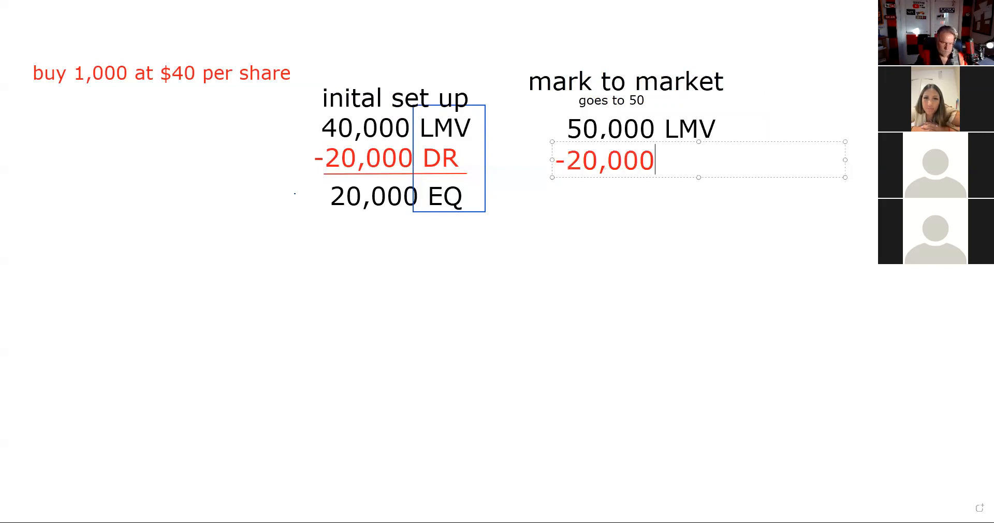
type("DR")
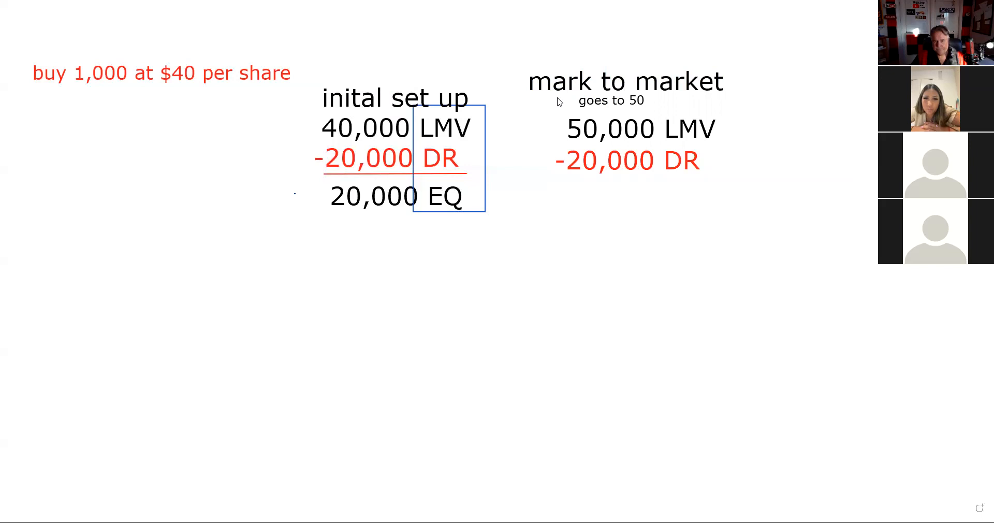
mouse_move(561, 180)
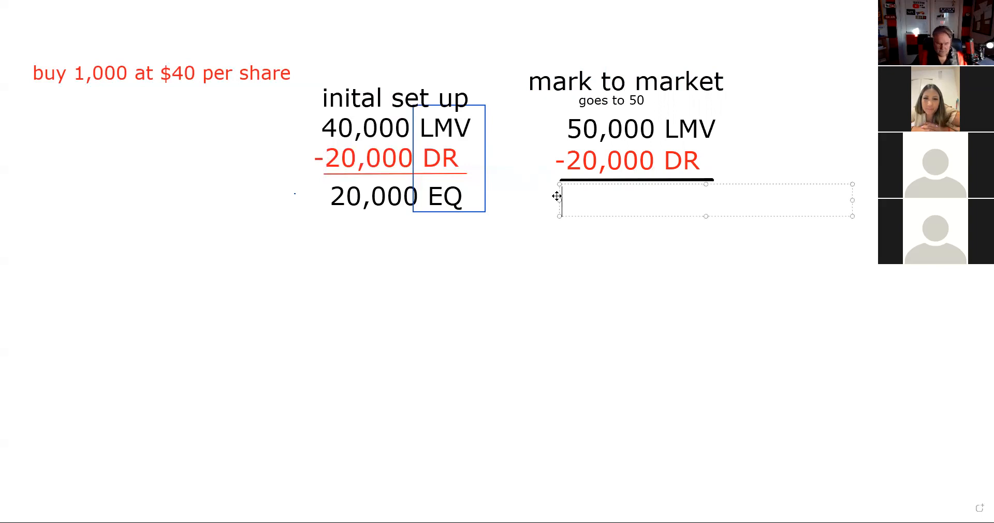
- Write the blue "30,000 EQ" result beneath the ruled DR line
type("30,00")
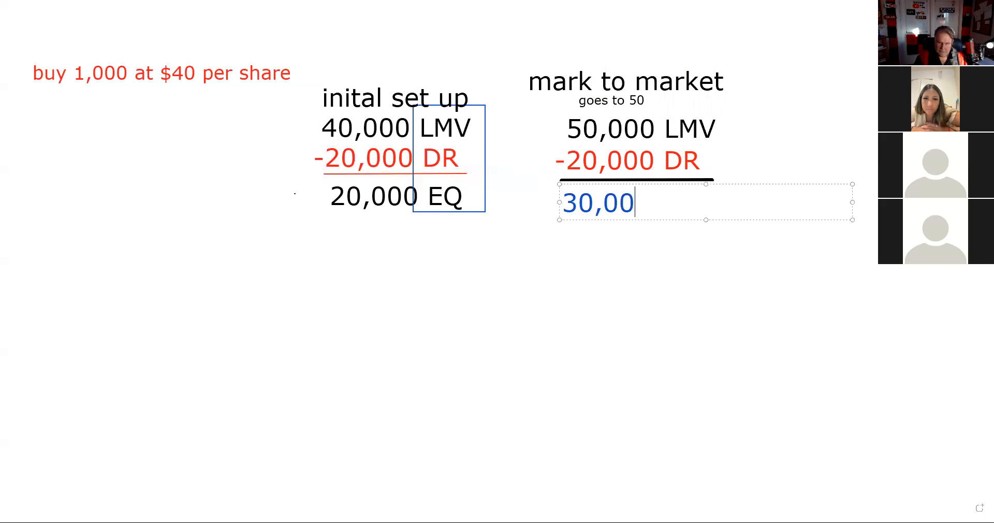
type("0 EQ")
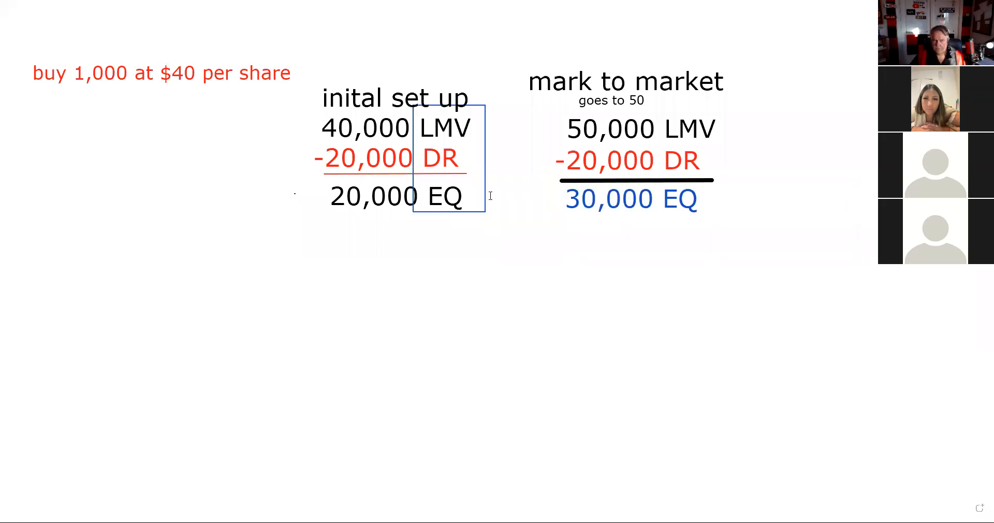
mouse_move(732, 148)
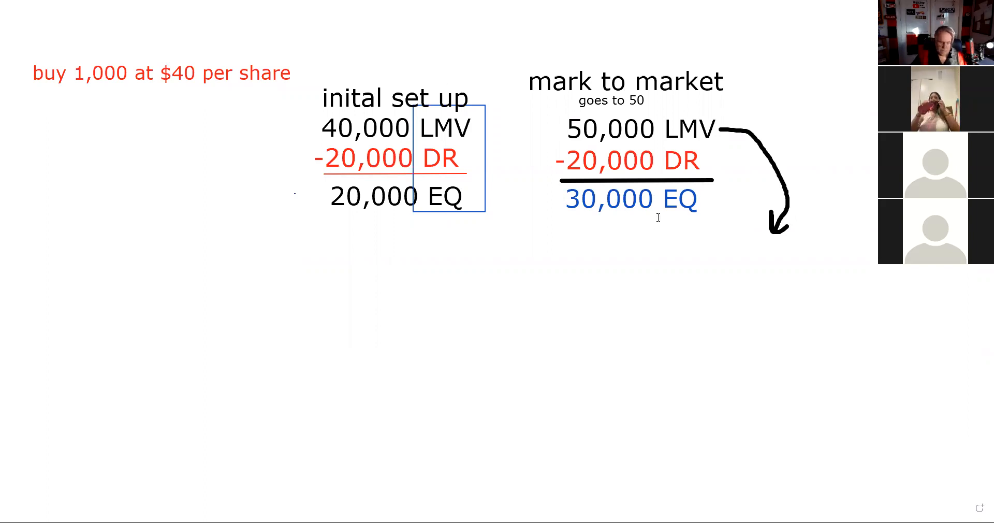
- Label the arrow tip "Reg T 50%" and write "25,000" in purple below 30,000 EQ
type("Reg T")
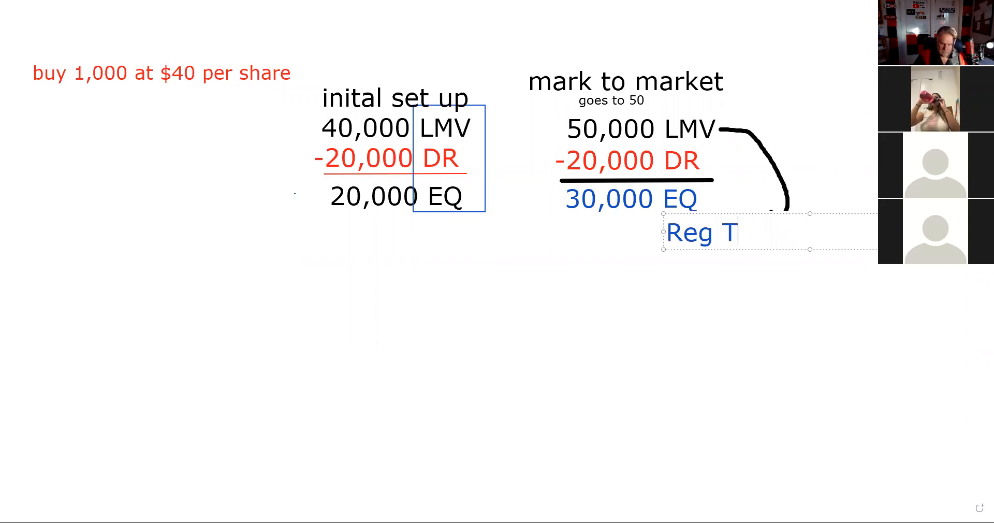
type("50")
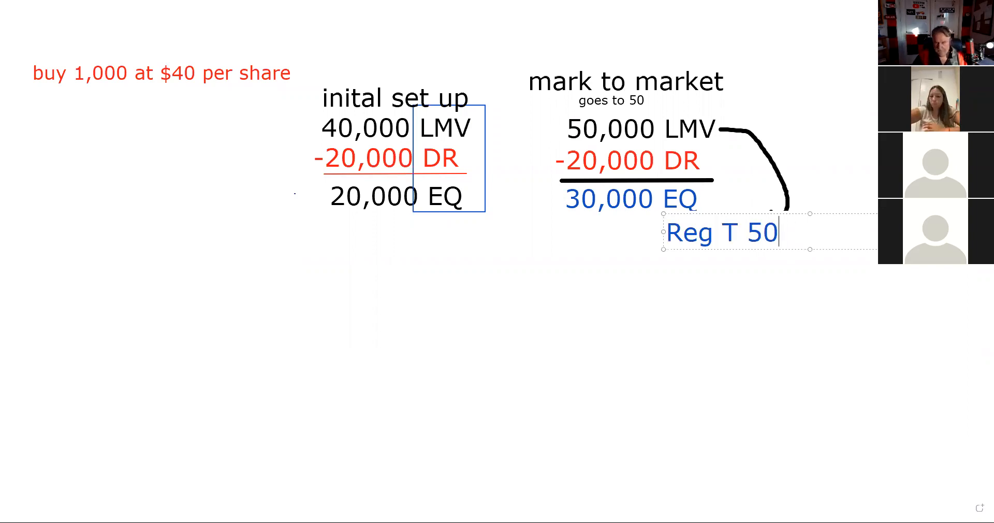
type("%")
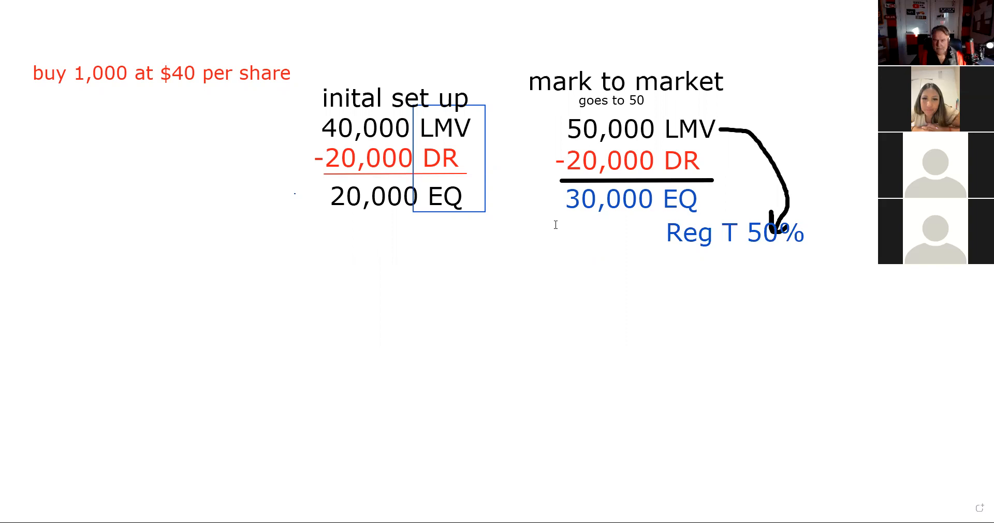
left_click(733, 233)
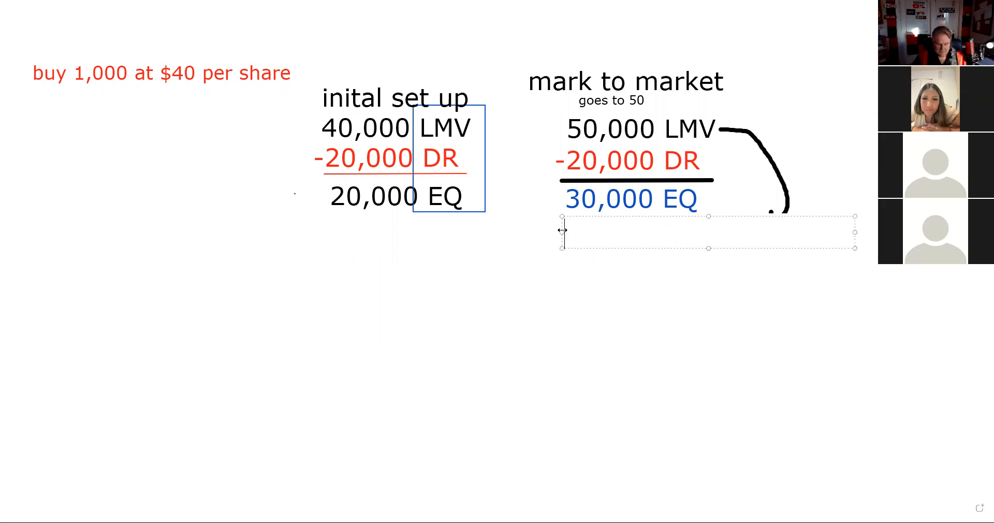
type("25,00")
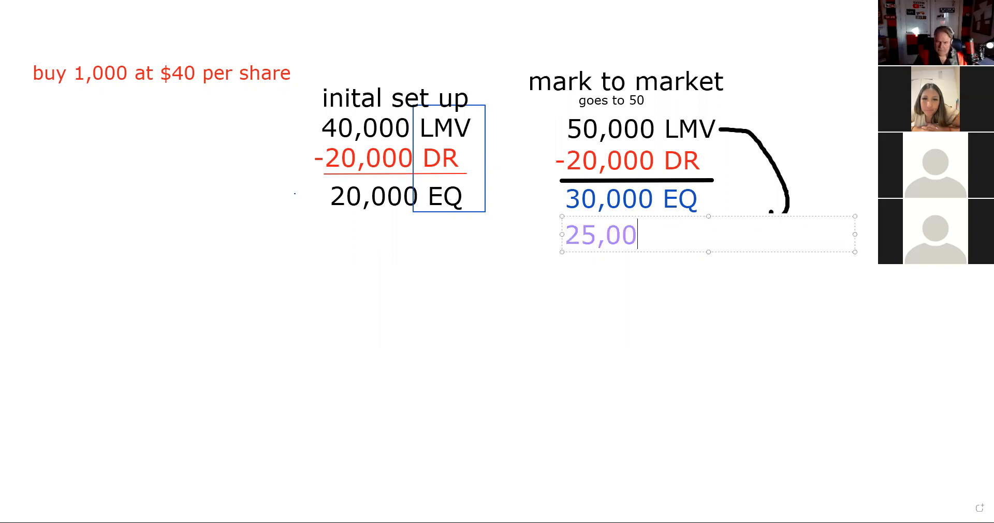
type("0")
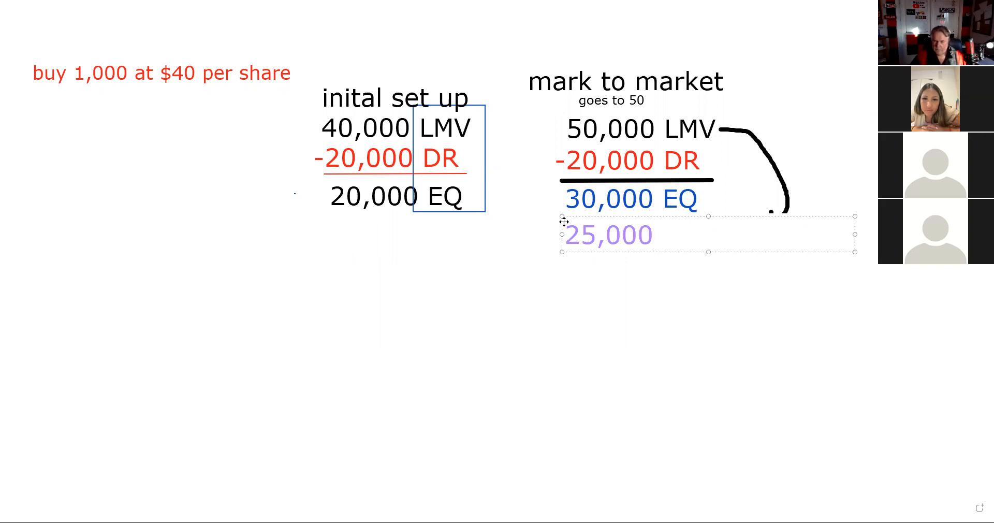
mouse_move(565, 217)
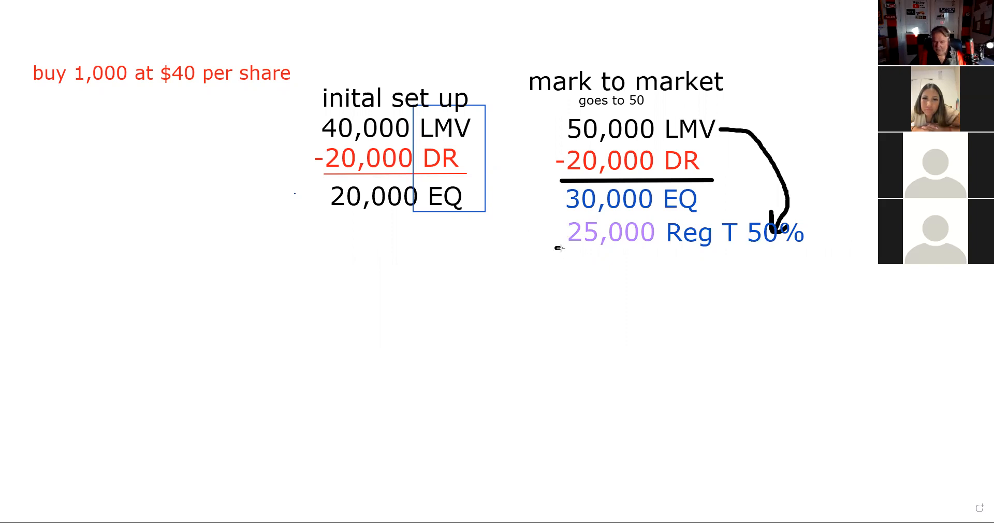
- Box the mark-to-market labels and write the red "5,000 Excess Equity" line below Reg T 50%
left_click_drag(557, 248, 702, 248)
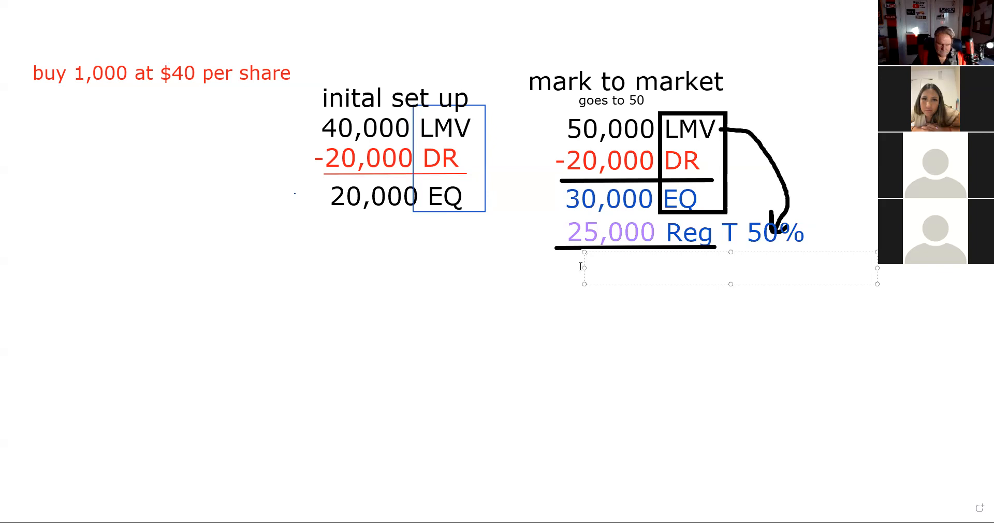
type("5,000 E")
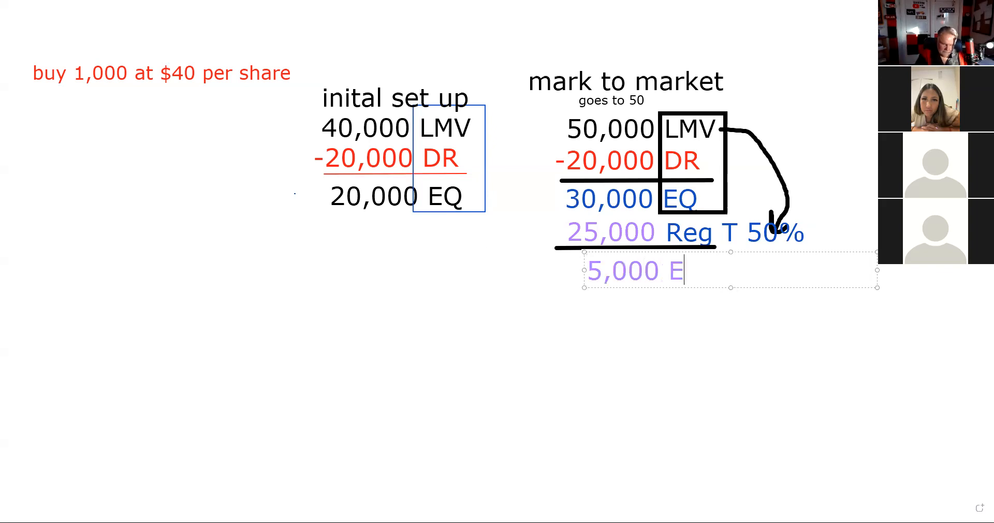
type("xcees")
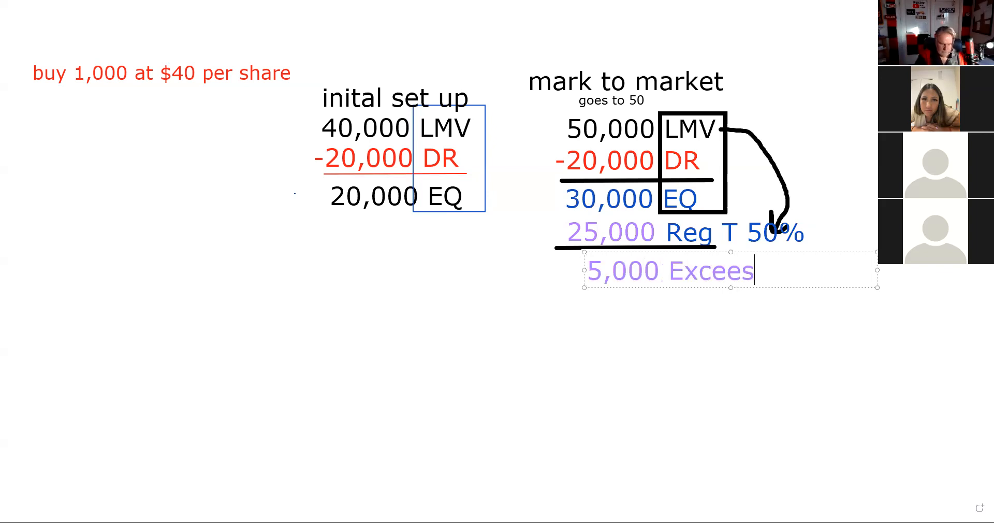
type("Equit")
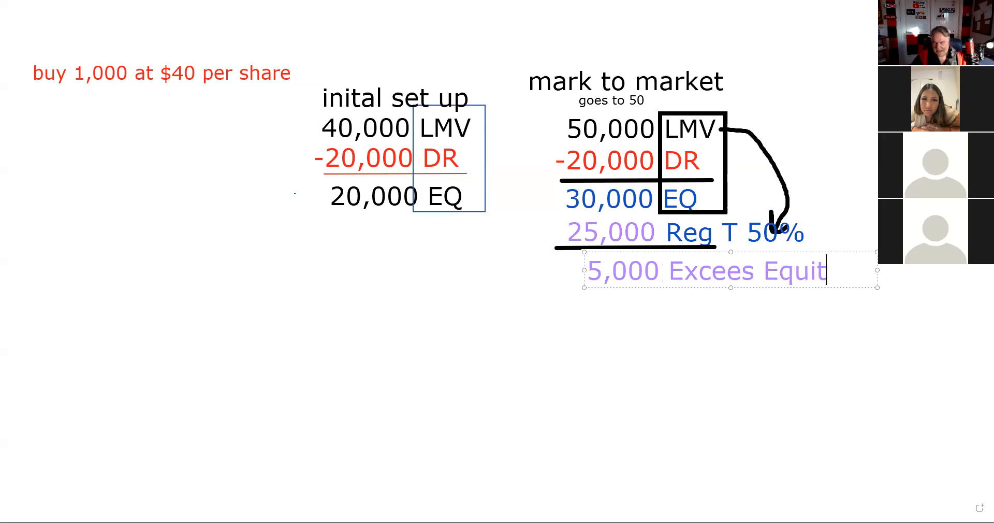
type("y")
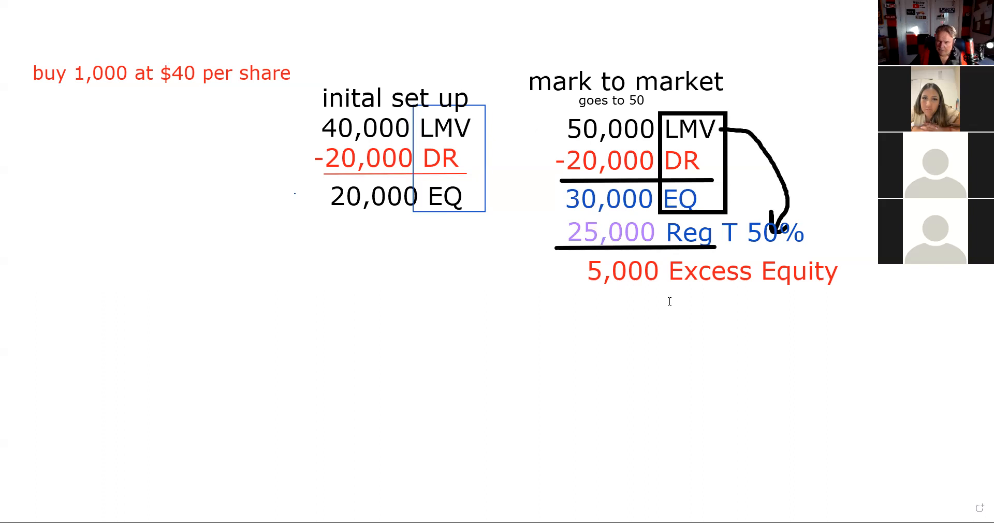
- Write "5,000 SMA" and "10,000 Buying Power" beneath the Excess Equity line
left_click(669, 302)
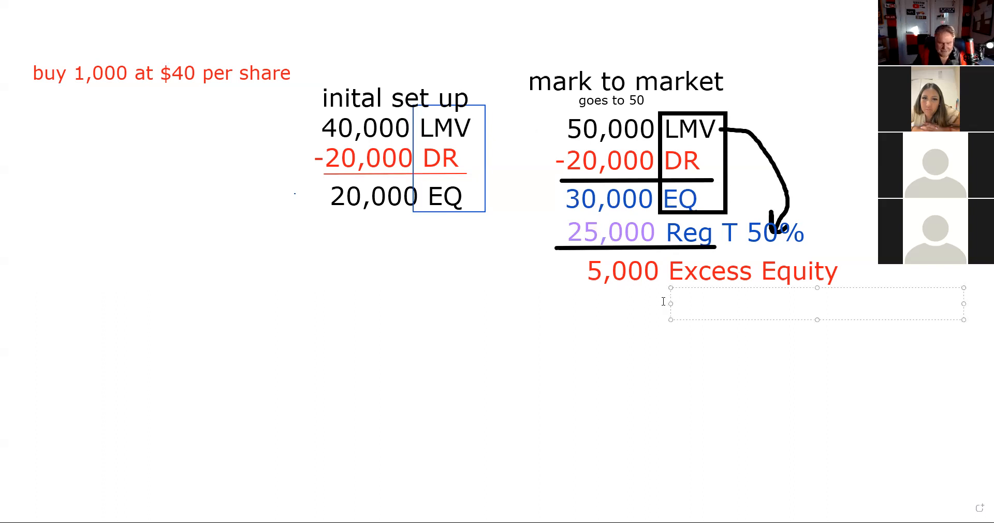
type("SMA")
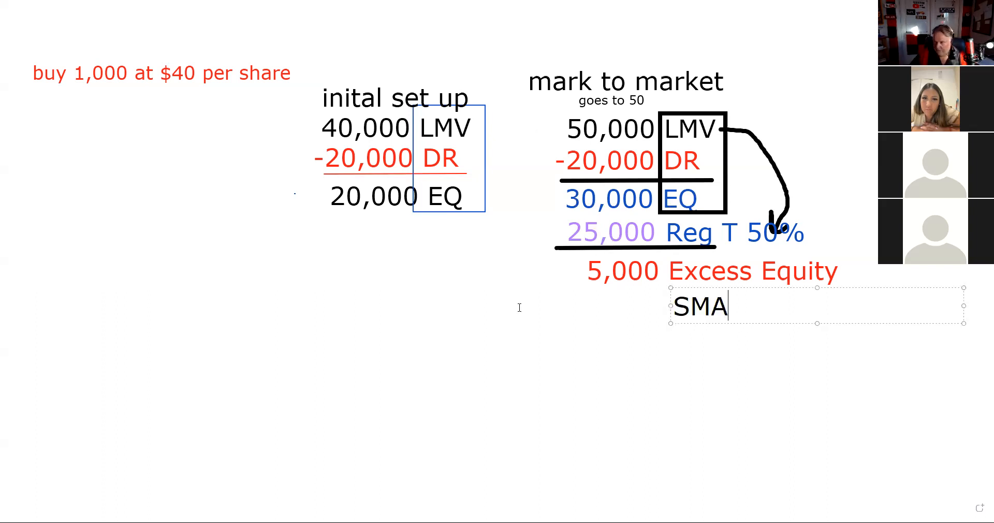
left_click(552, 310)
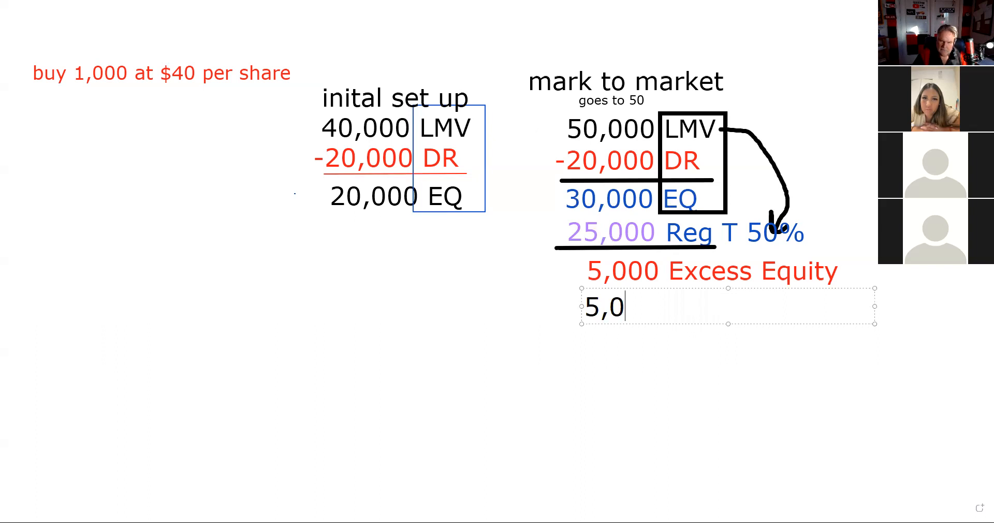
type("00")
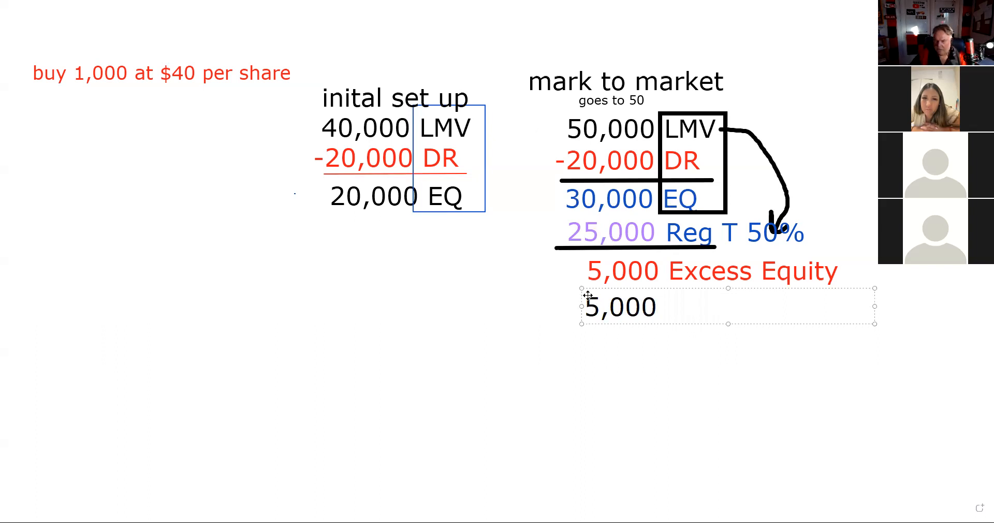
type("SMA")
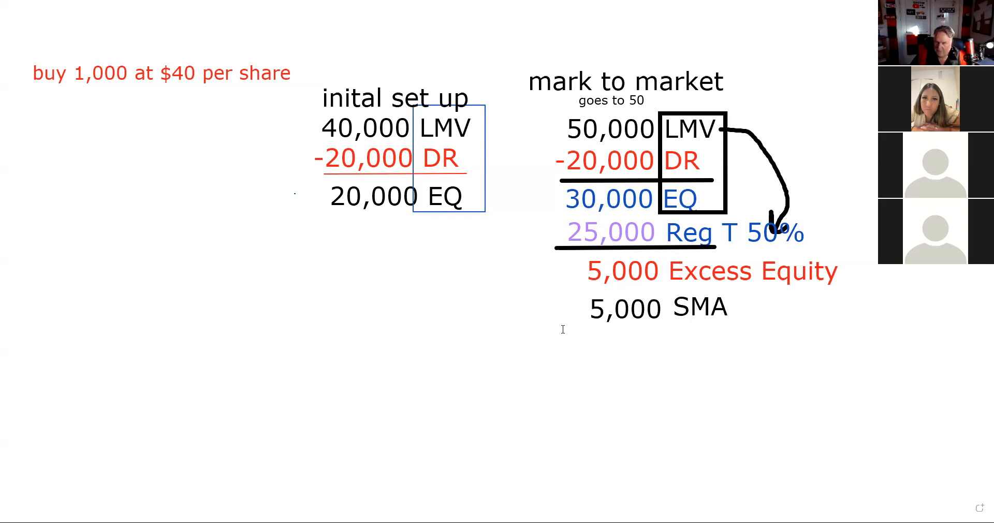
mouse_move(574, 334)
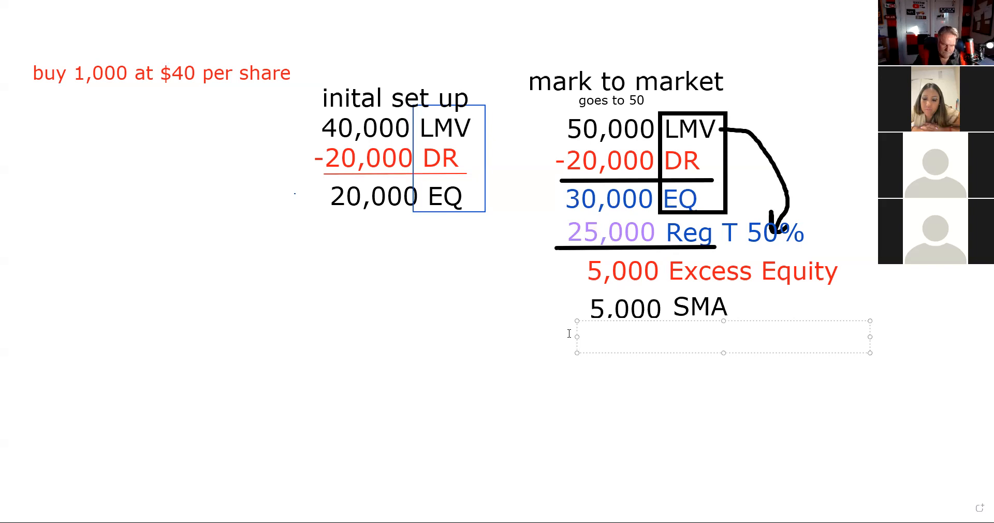
type("10,000")
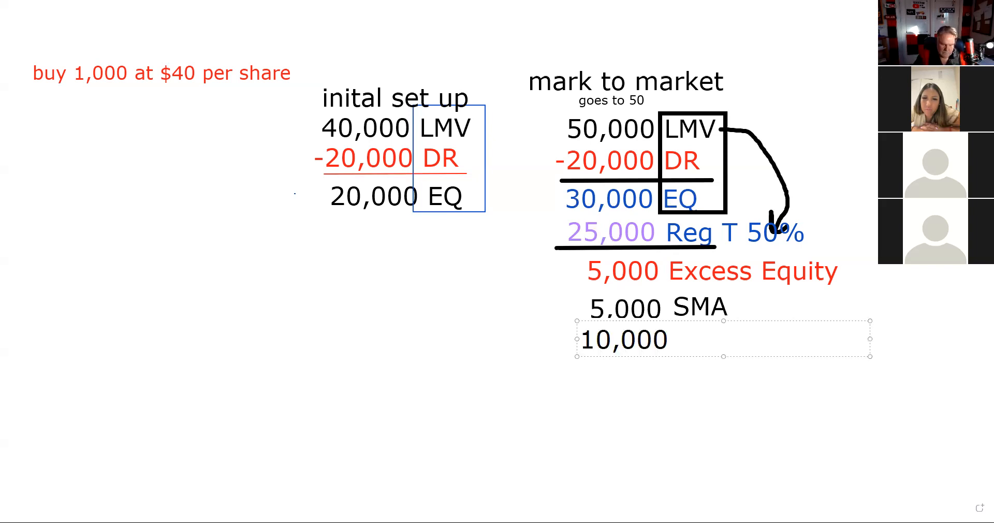
type("Buying")
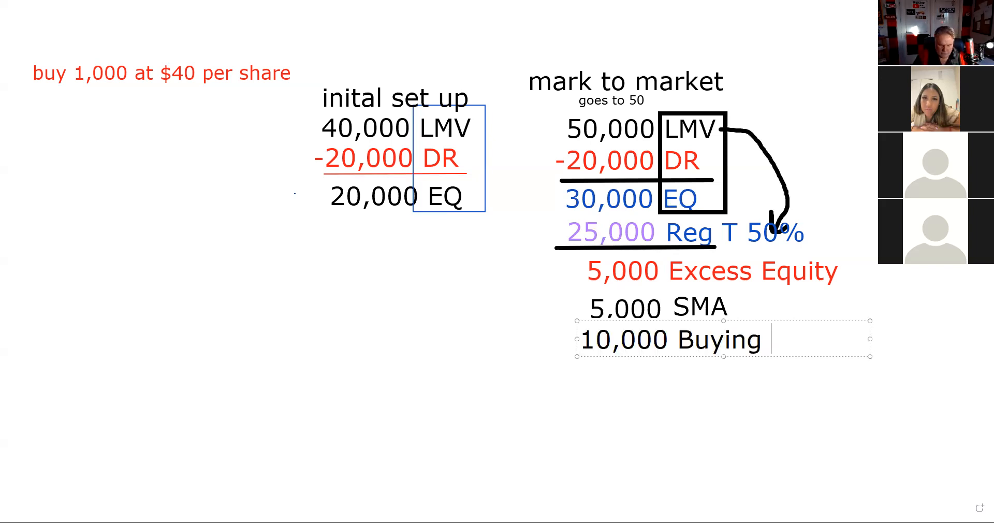
type("Power")
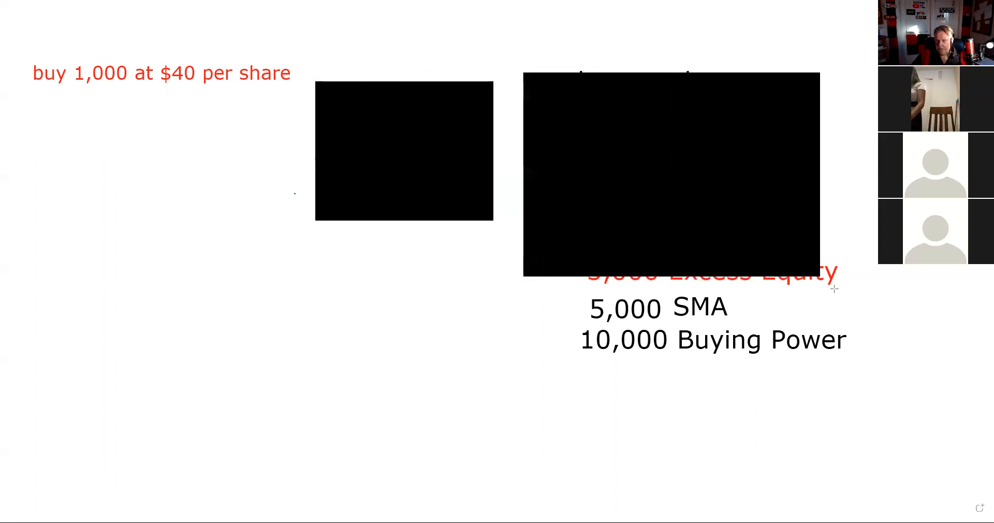
- Start a new stack of figures at the far right of the slide
left_click(681, 177)
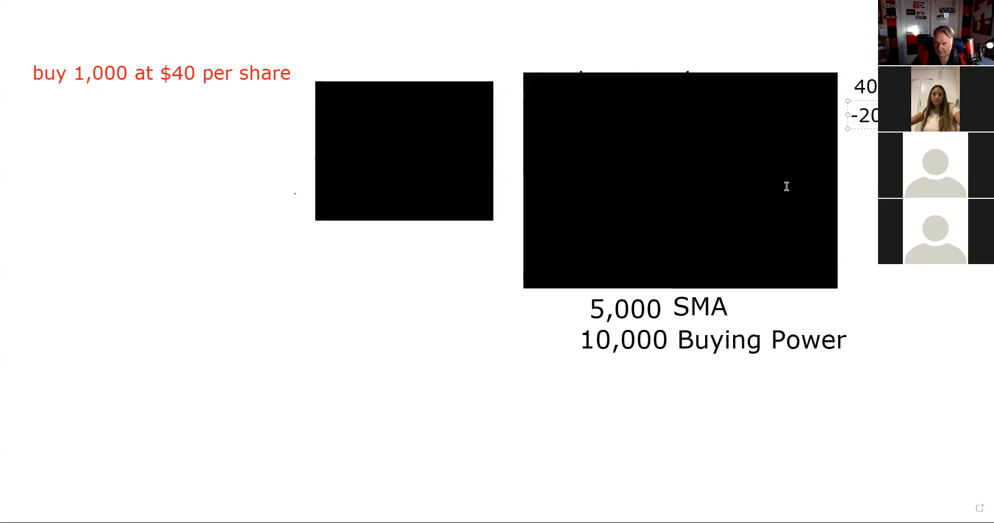
mouse_move(775, 149)
type("20")
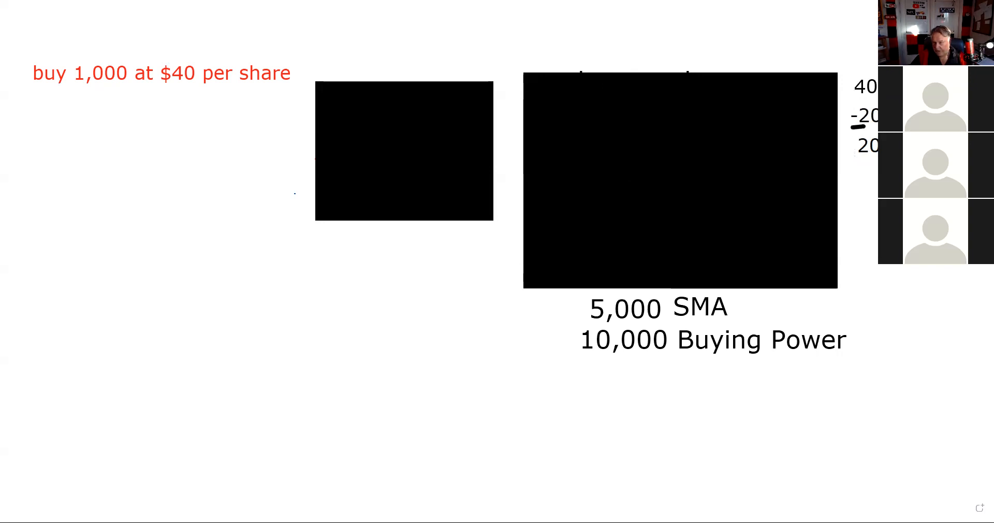
mouse_move(622, 86)
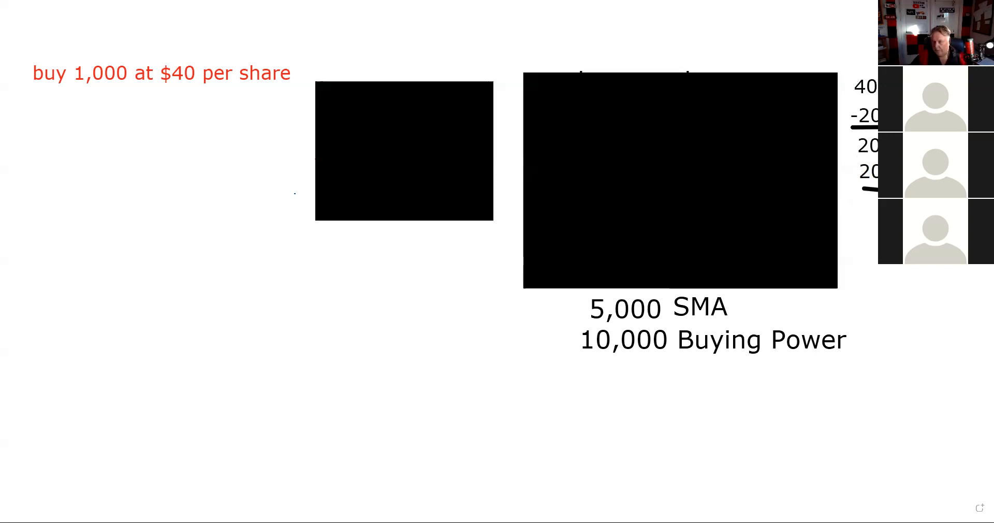
mouse_move(644, 96)
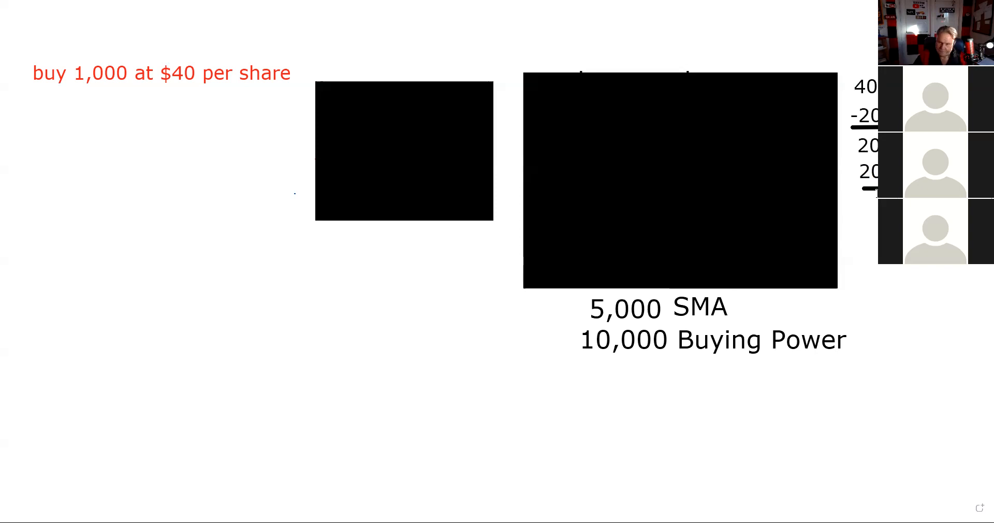
mouse_move(470, 252)
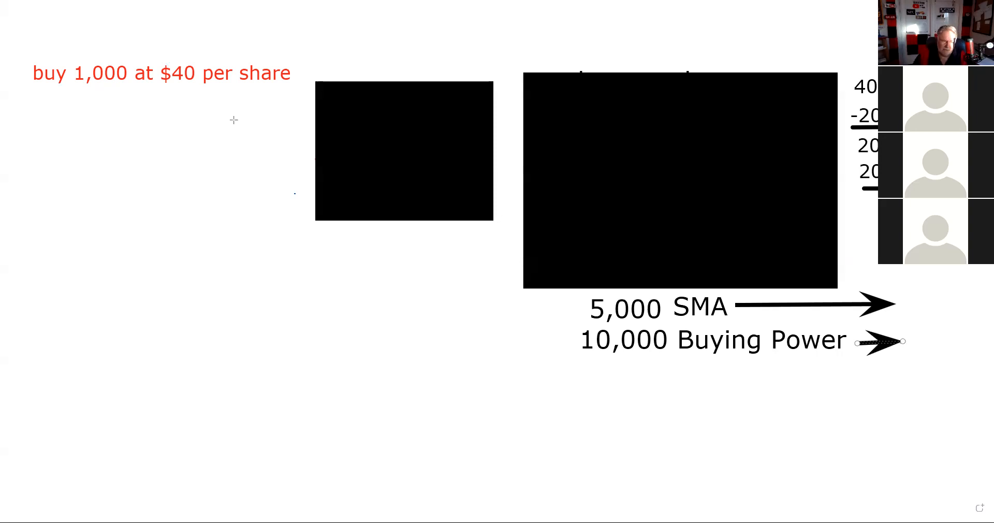
mouse_move(332, 78)
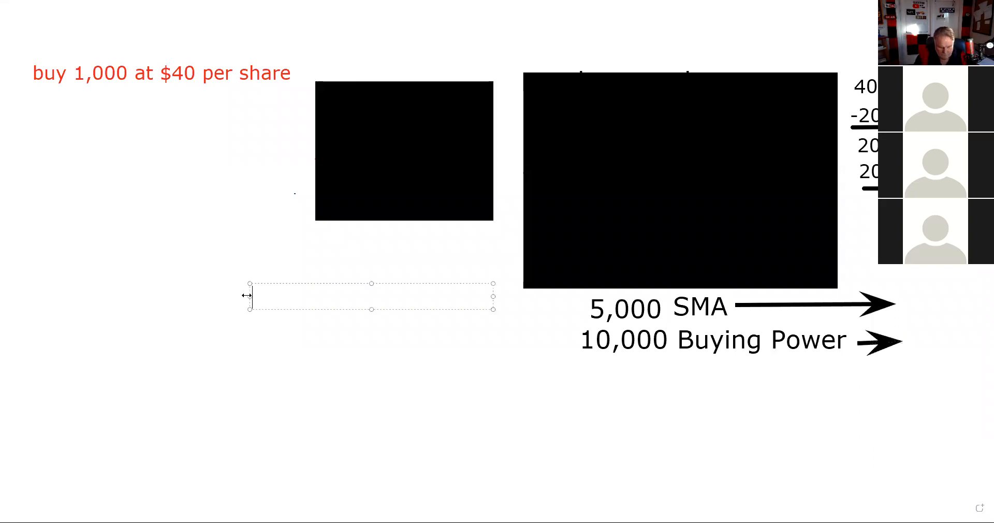
- Write 'excess/sma' in a new text box beside the SMA and Buying Power lines
type("exce")
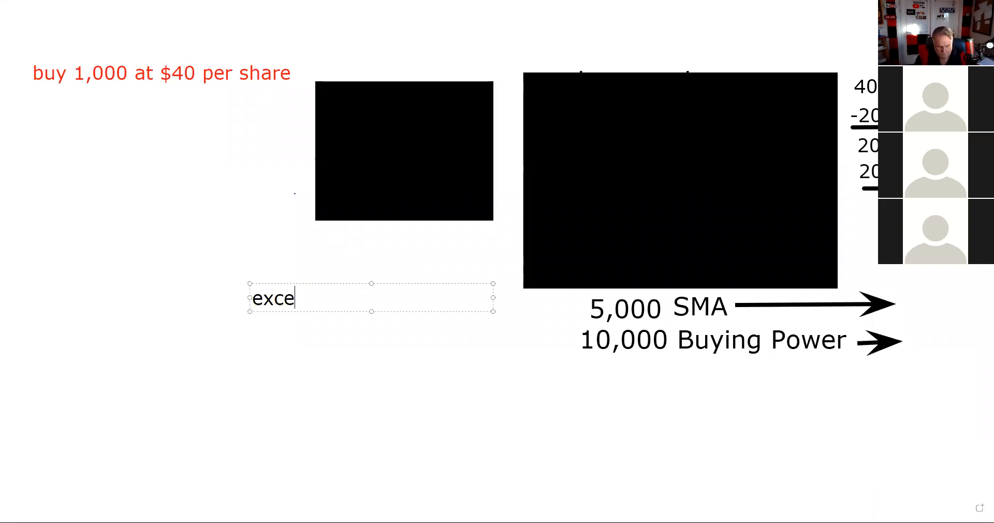
type("ss/sm")
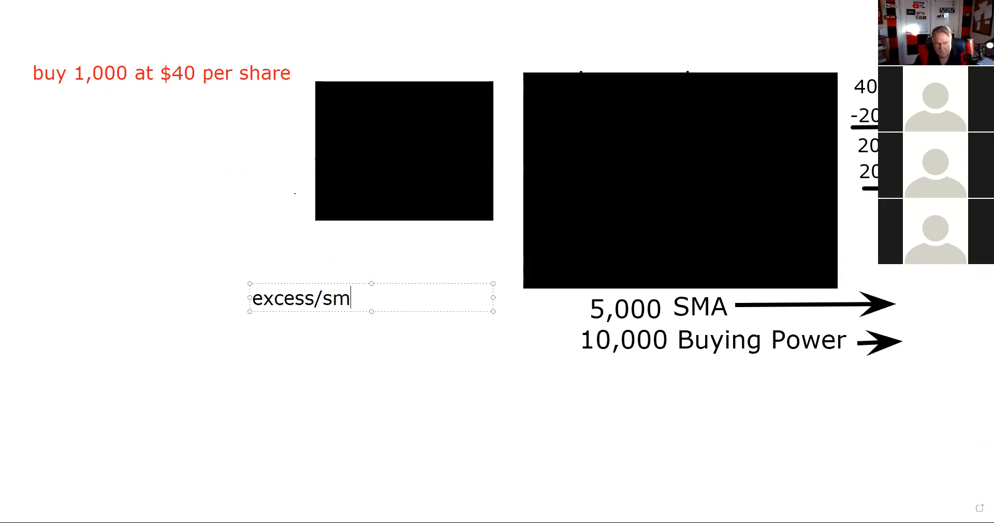
type("a")
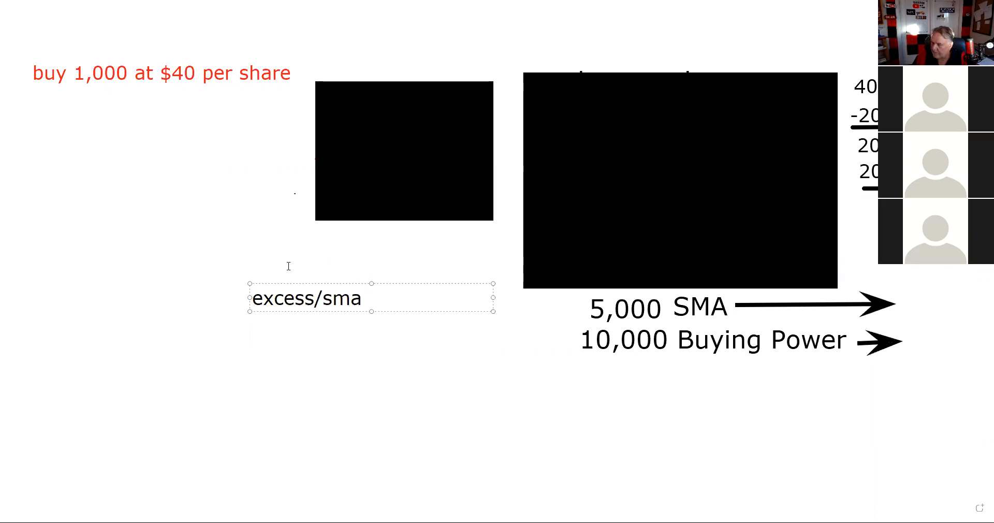
mouse_move(289, 266)
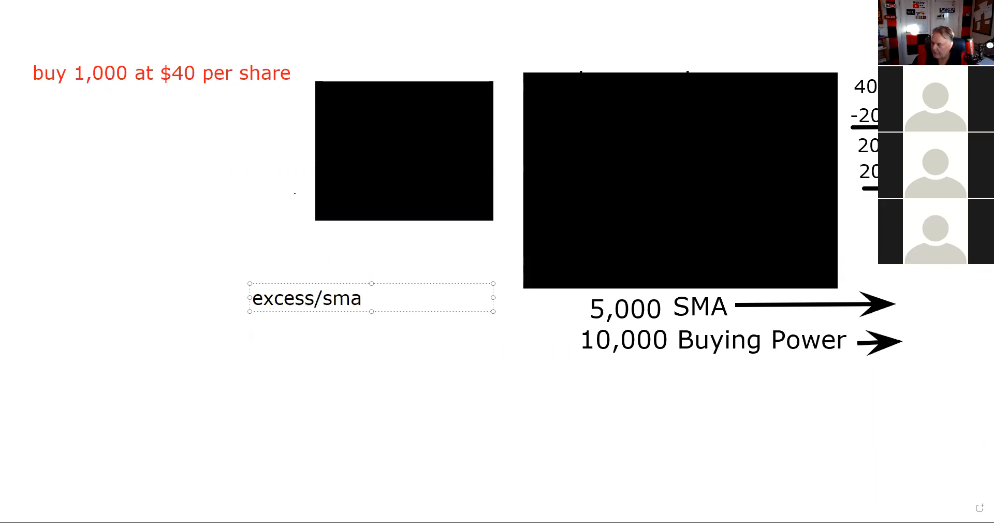